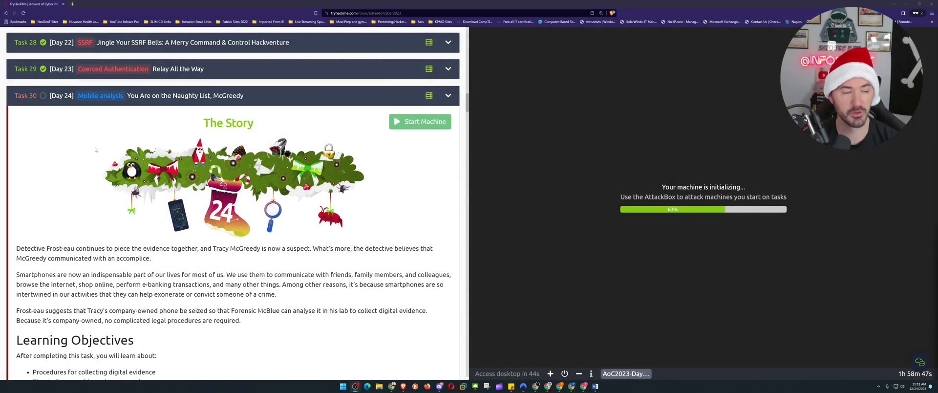
{"action": "mouse_move", "coordinate": [608, 237]}
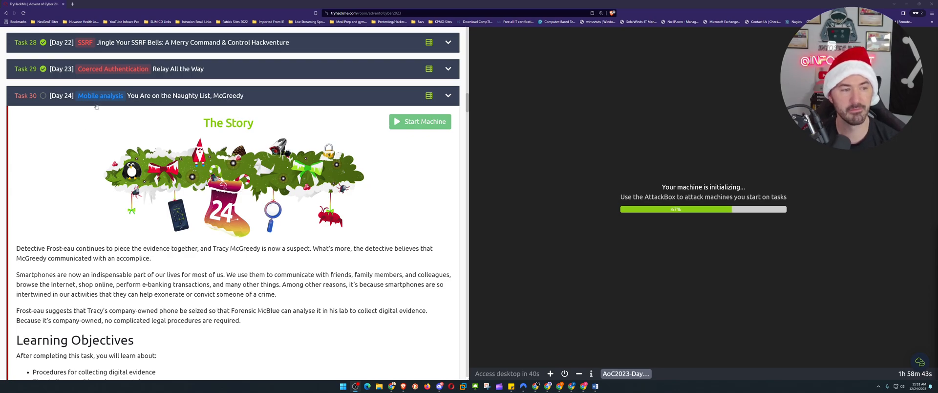
- Read the tutorial's Autopsy learning objectives and Digital Forensics section, highlighting key lines
{"action": "scroll", "scroll_direction": "down", "scroll_amount": 3}
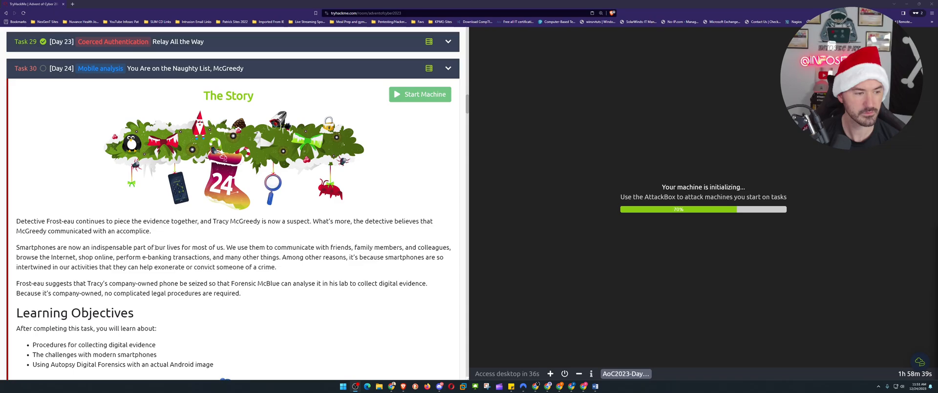
{"action": "scroll", "scroll_direction": "down", "scroll_amount": 3}
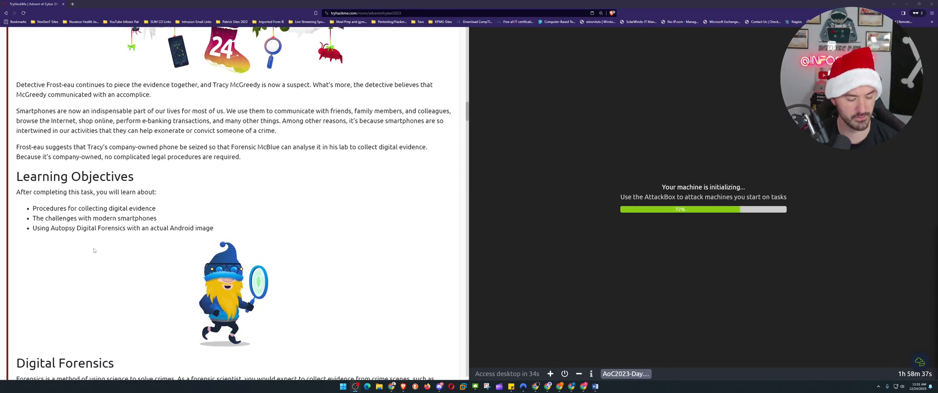
{"action": "scroll", "scroll_direction": "down", "scroll_amount": 3}
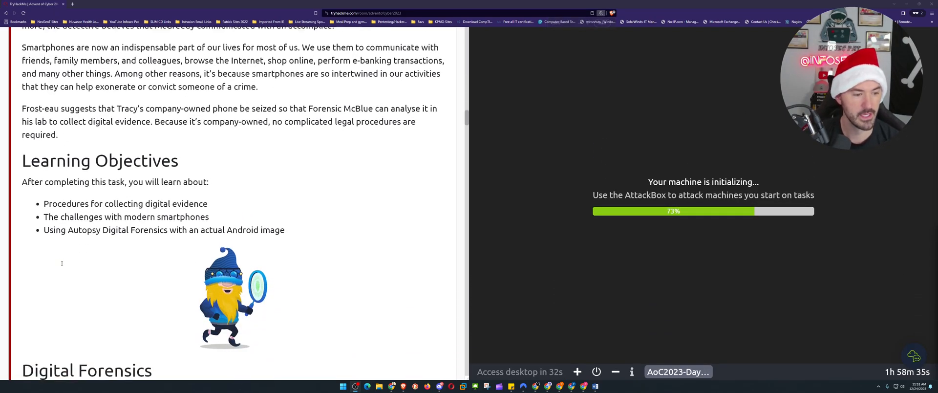
{"action": "left_click_drag", "start_coordinate": [62, 195], "coordinate": [210, 209]}
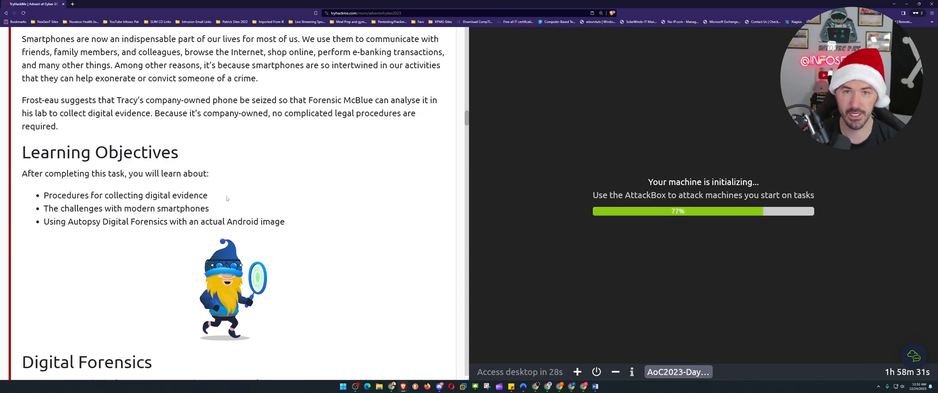
{"action": "scroll", "scroll_direction": "down", "scroll_amount": 3}
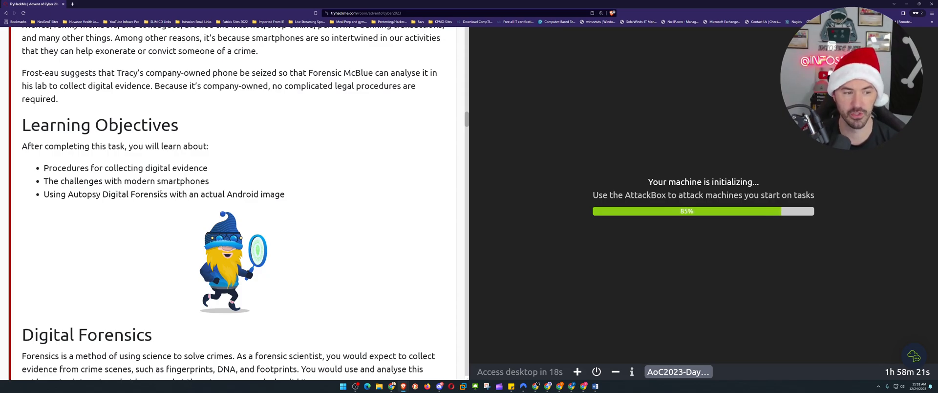
{"action": "left_click_drag", "start_coordinate": [43, 193], "coordinate": [110, 194]}
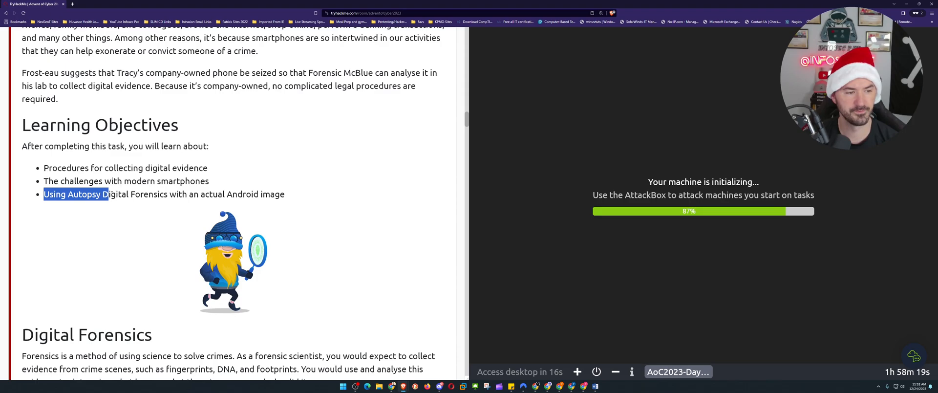
{"action": "left_click_drag", "start_coordinate": [93, 194], "coordinate": [251, 193]}
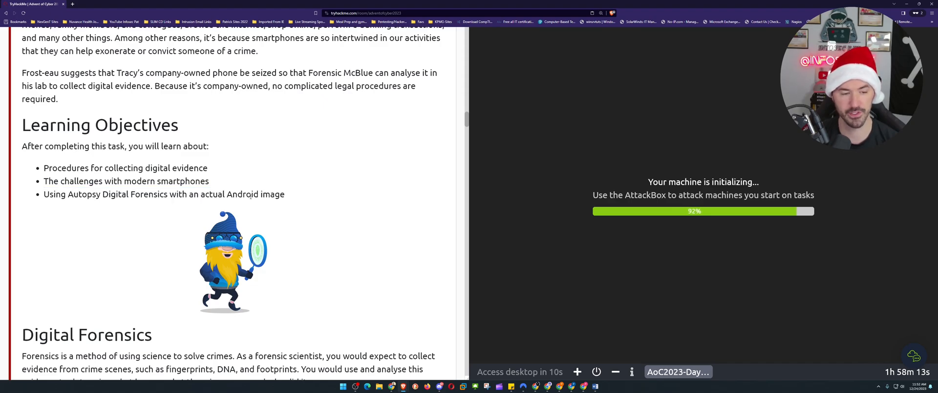
{"action": "scroll", "scroll_direction": "down", "scroll_amount": 3}
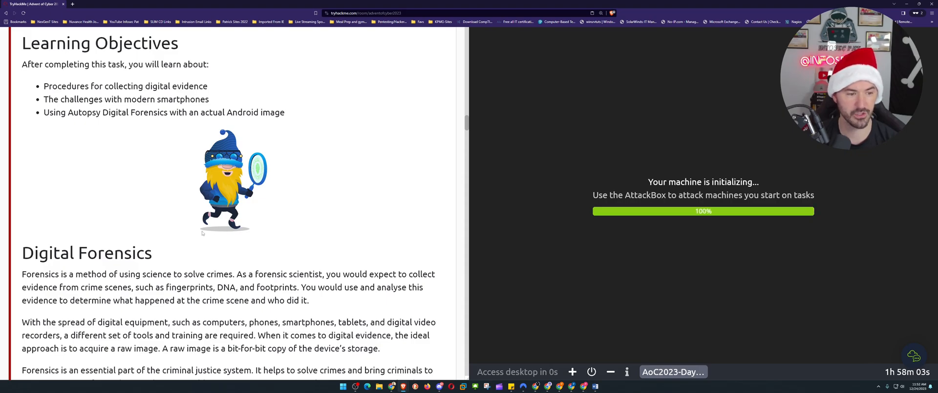
{"action": "scroll", "scroll_direction": "down", "scroll_amount": 3}
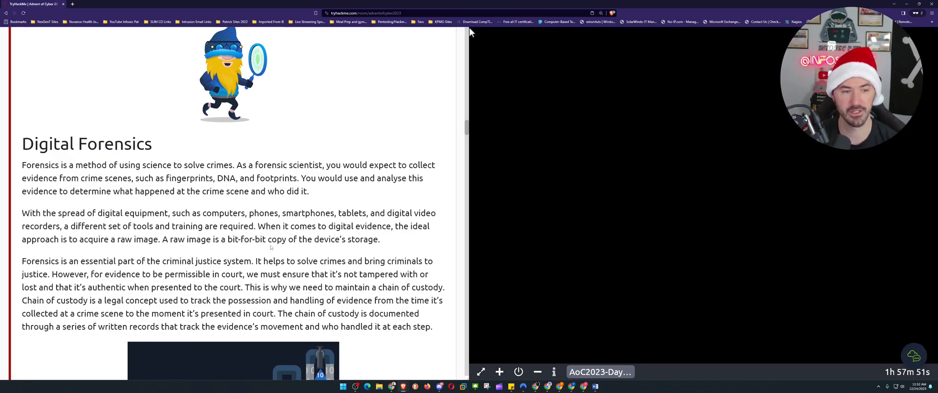
{"action": "mouse_move", "coordinate": [124, 256]}
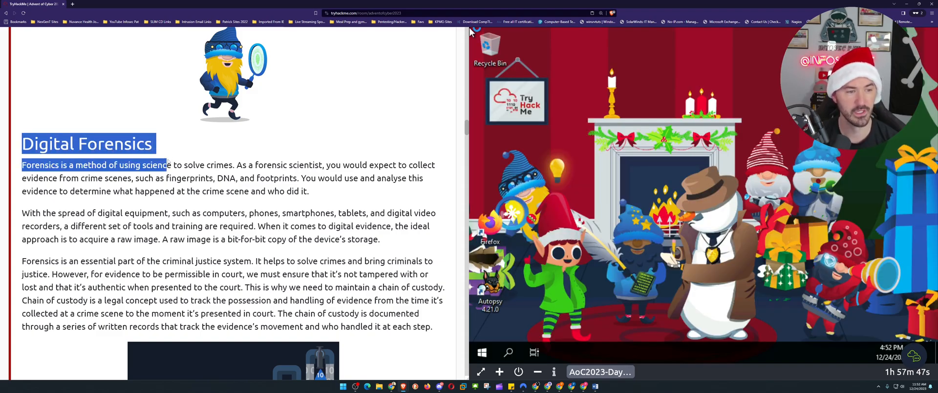
{"action": "left_click_drag", "start_coordinate": [170, 165], "coordinate": [269, 261]}
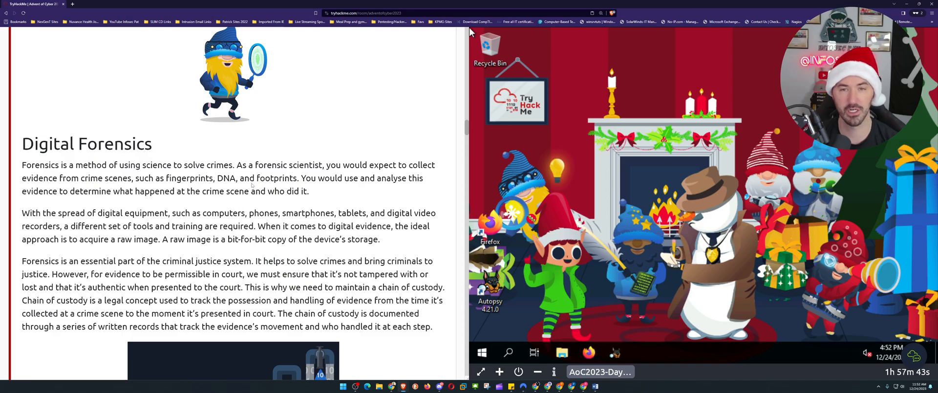
- Continue reading the tutorial down to the adb pull raw-dump step
{"action": "scroll", "scroll_direction": "down", "scroll_amount": 3}
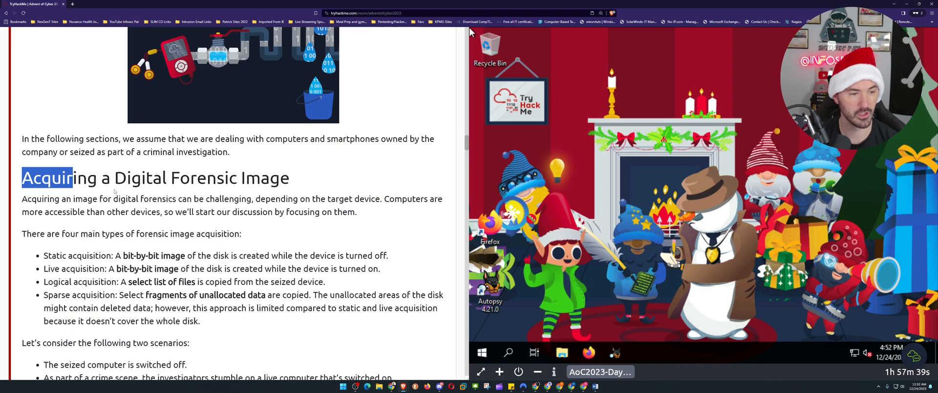
{"action": "scroll", "scroll_direction": "down", "scroll_amount": 3}
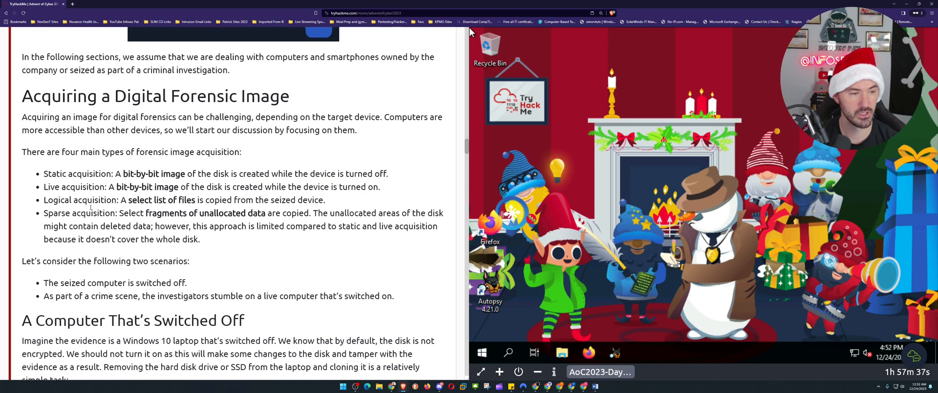
{"action": "scroll", "scroll_direction": "down", "scroll_amount": 3}
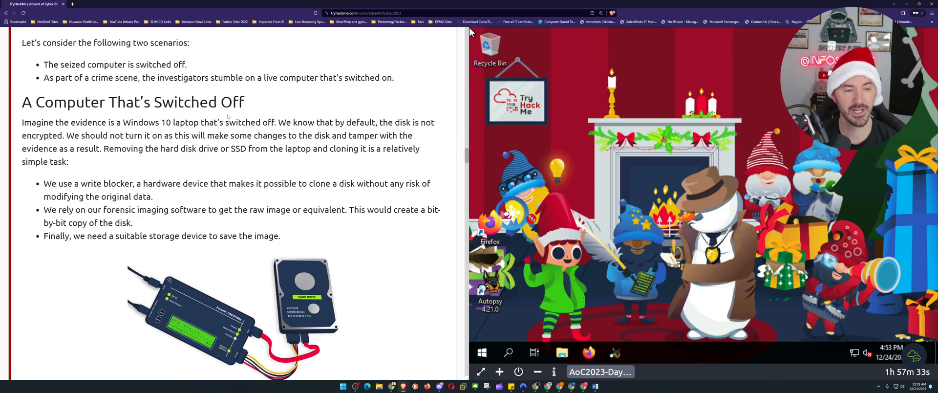
{"action": "scroll", "scroll_direction": "down", "scroll_amount": 3}
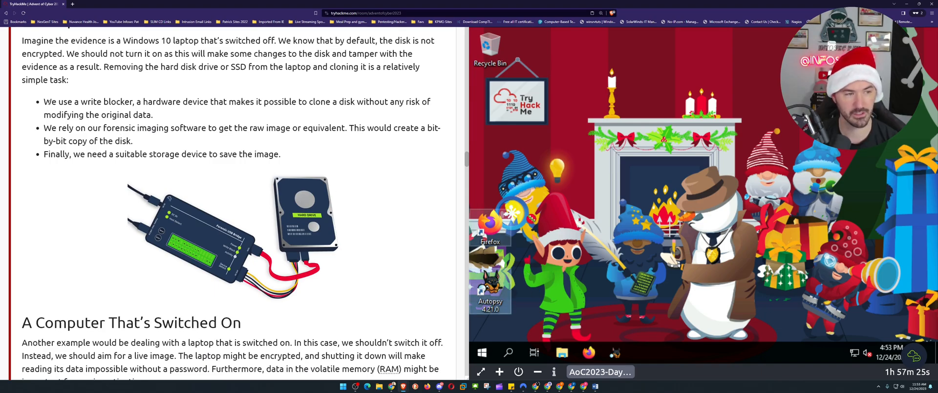
{"action": "scroll", "scroll_direction": "down", "scroll_amount": 3}
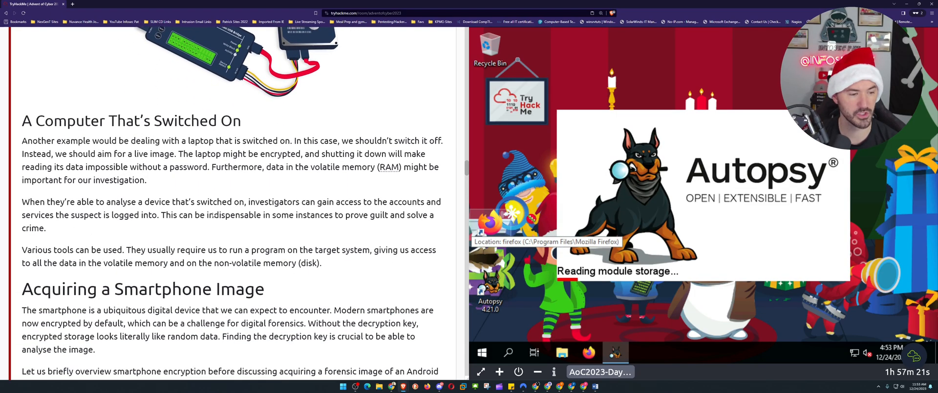
{"action": "scroll", "scroll_direction": "down", "scroll_amount": 3}
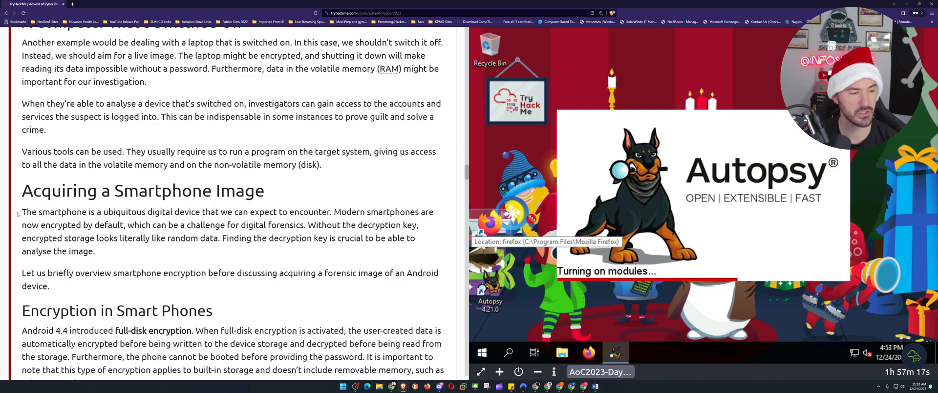
{"action": "scroll", "scroll_direction": "down", "scroll_amount": 3}
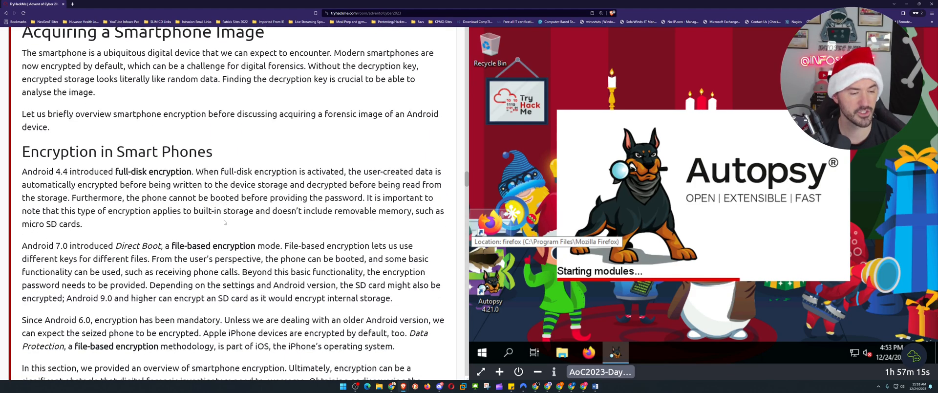
{"action": "scroll", "scroll_direction": "down", "scroll_amount": 3}
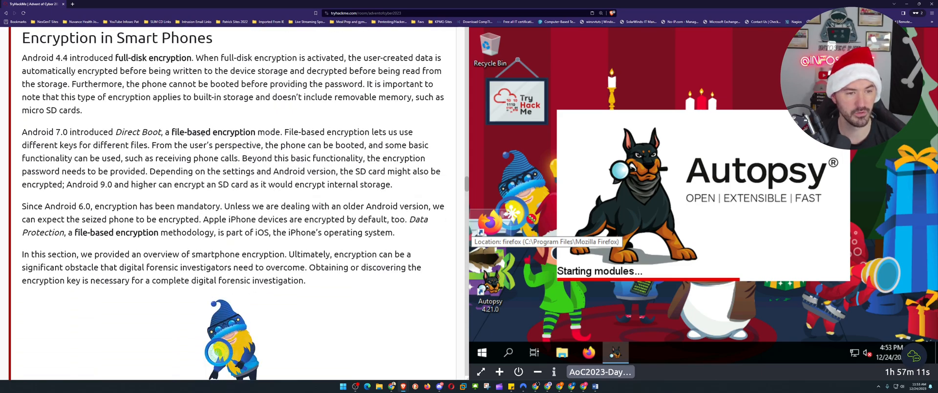
{"action": "scroll", "scroll_direction": "down", "scroll_amount": 3}
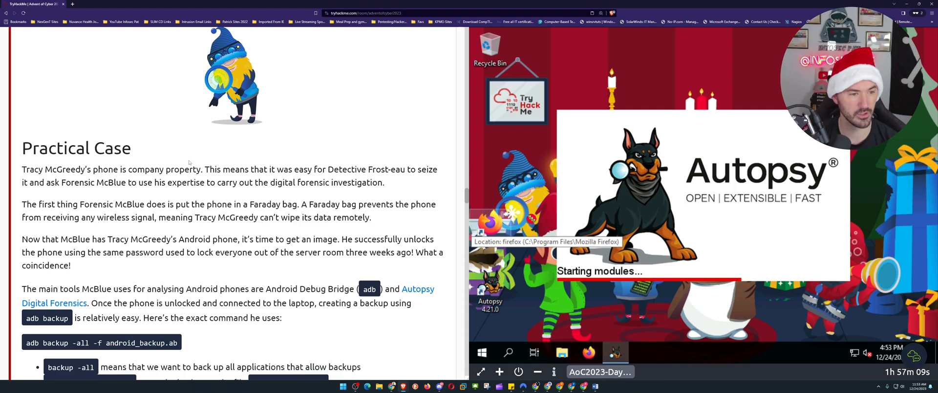
{"action": "scroll", "scroll_direction": "down", "scroll_amount": 3}
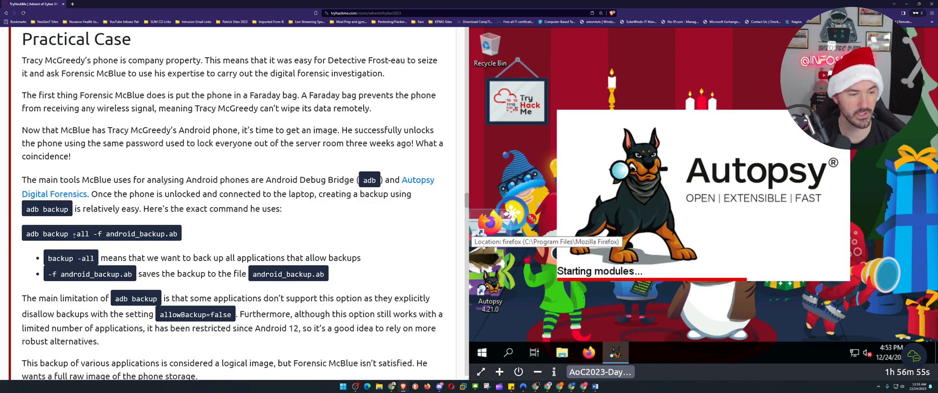
{"action": "scroll", "scroll_direction": "down", "scroll_amount": 3}
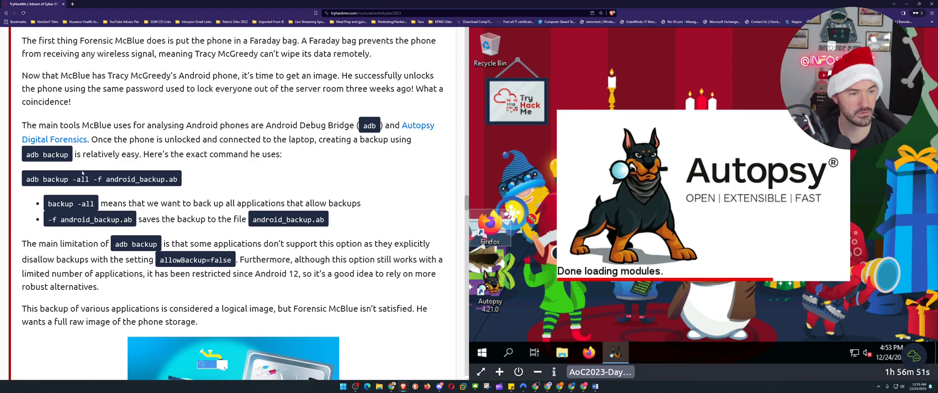
{"action": "scroll", "scroll_direction": "down", "scroll_amount": 3}
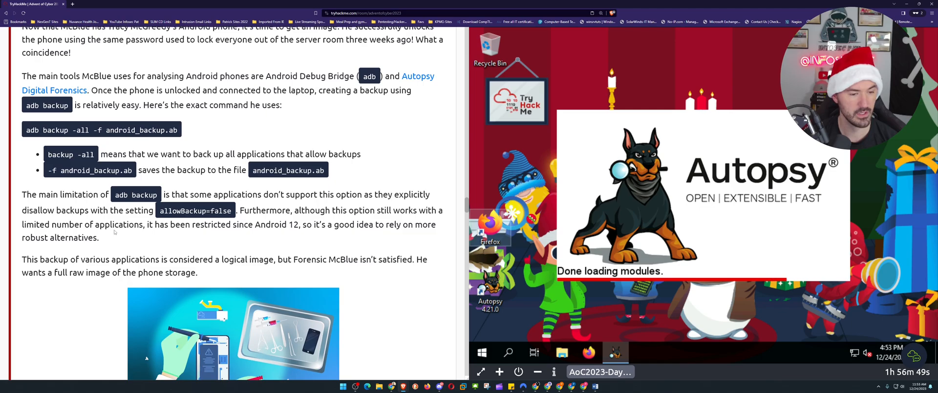
{"action": "scroll", "scroll_direction": "down", "scroll_amount": 3}
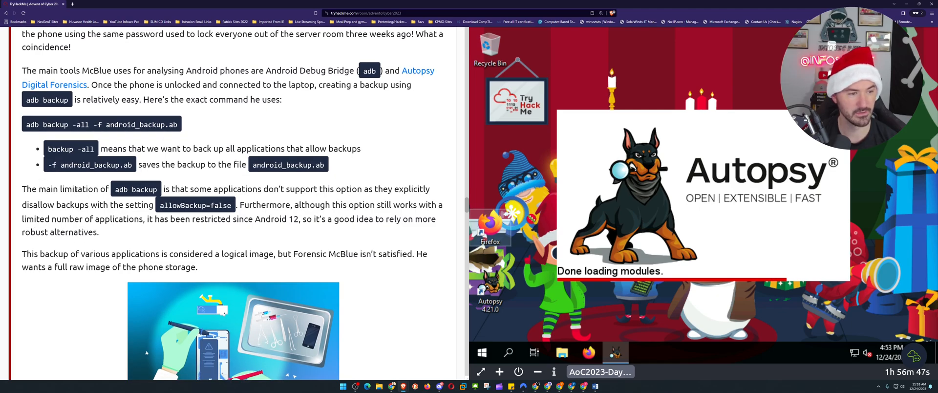
{"action": "scroll", "scroll_direction": "down", "scroll_amount": 3}
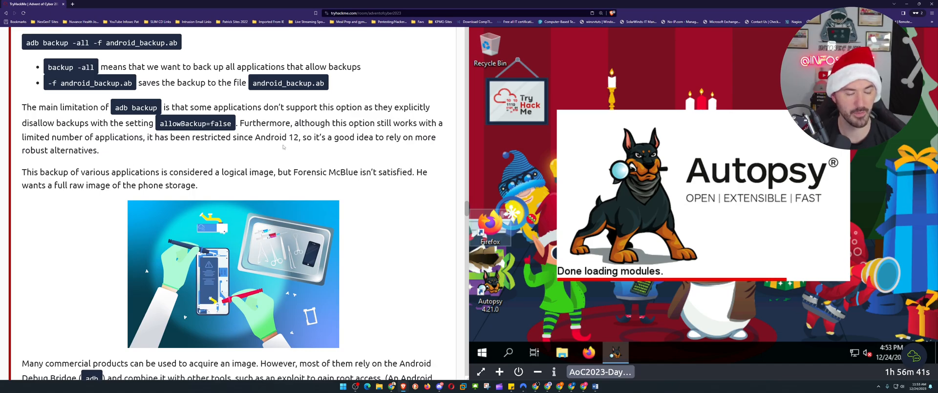
{"action": "scroll", "scroll_direction": "down", "scroll_amount": 3}
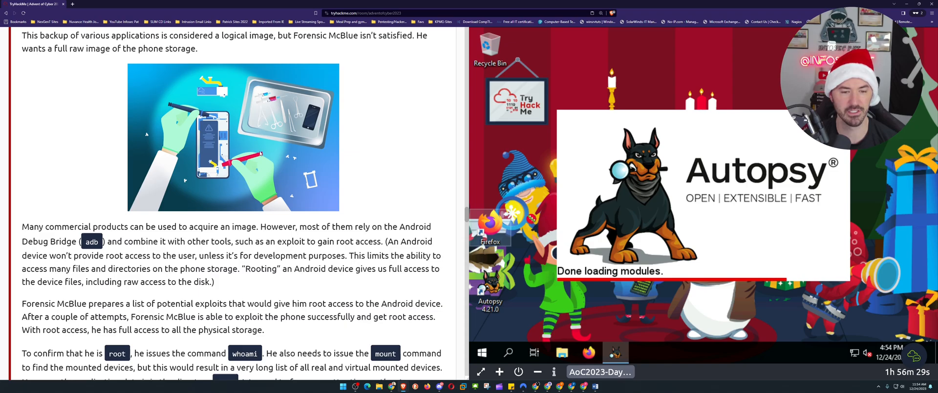
{"action": "scroll", "scroll_direction": "down", "scroll_amount": 3}
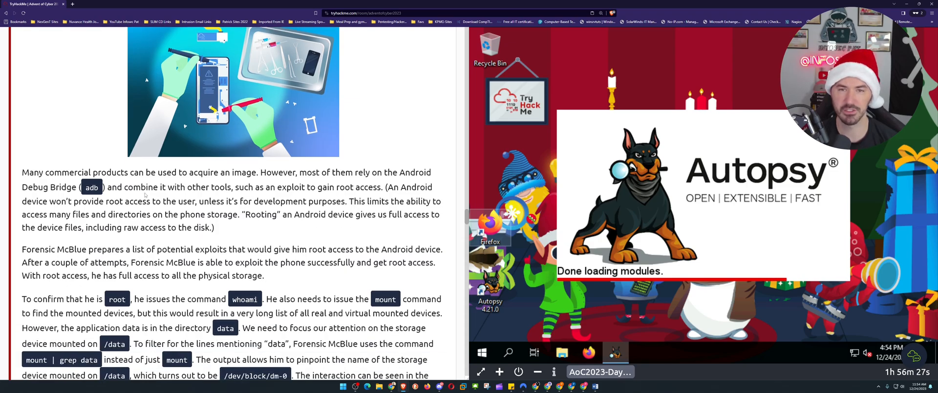
{"action": "scroll", "scroll_direction": "down", "scroll_amount": 3}
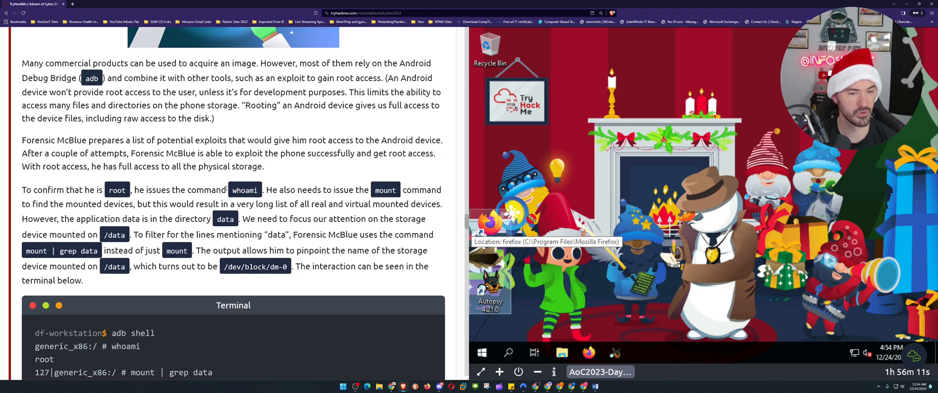
{"action": "scroll", "scroll_direction": "down", "scroll_amount": 3}
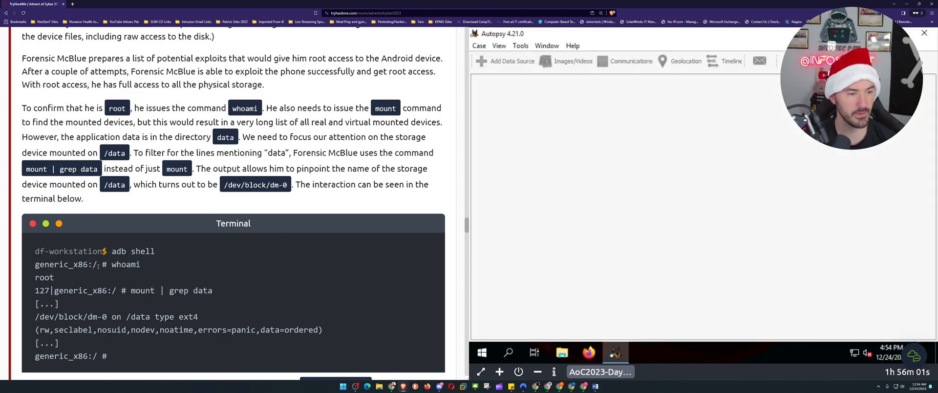
{"action": "scroll", "scroll_direction": "down", "scroll_amount": 3}
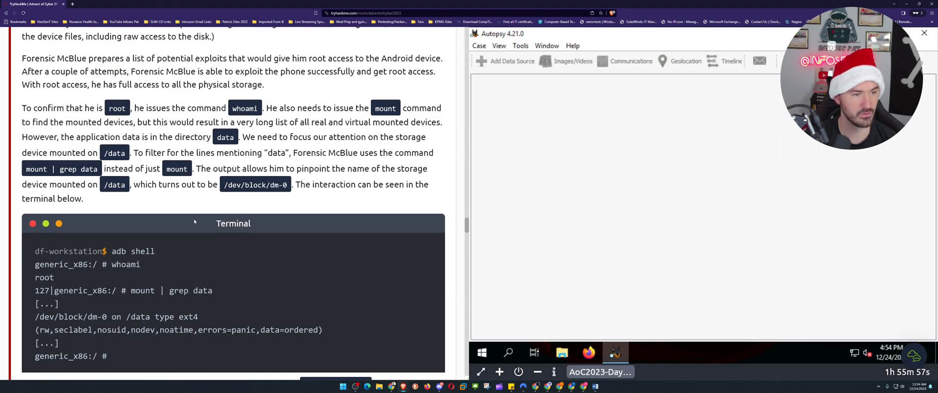
{"action": "scroll", "scroll_direction": "down", "scroll_amount": 3}
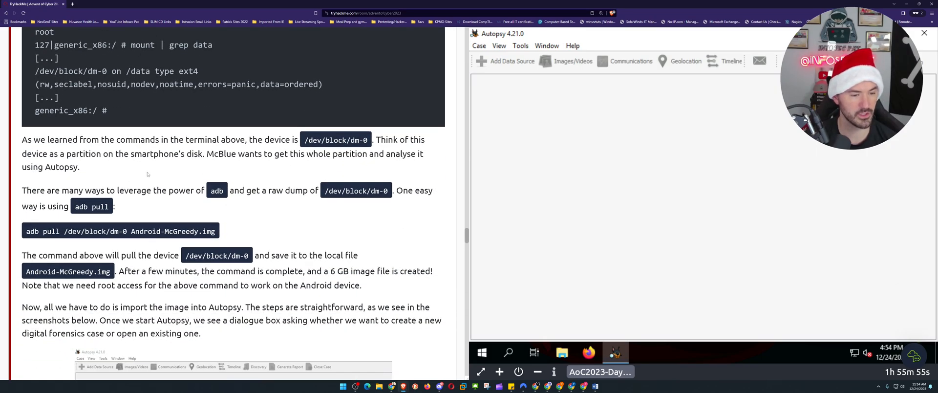
{"action": "scroll", "scroll_direction": "down", "scroll_amount": 3}
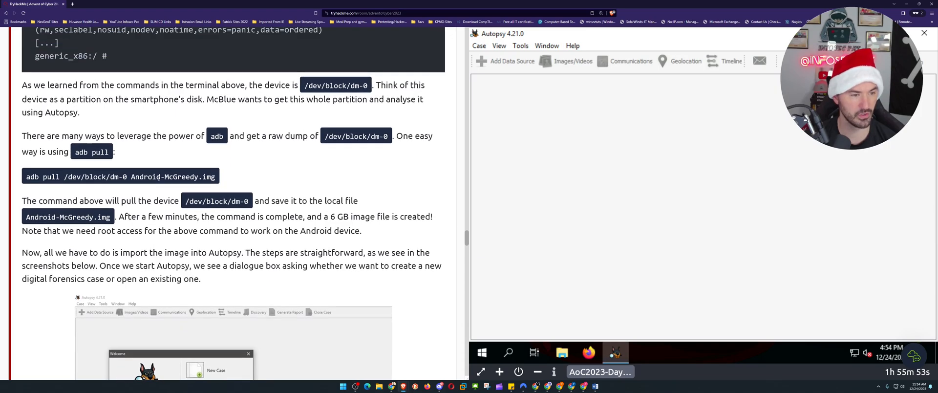
{"action": "scroll", "scroll_direction": "up", "scroll_amount": 3}
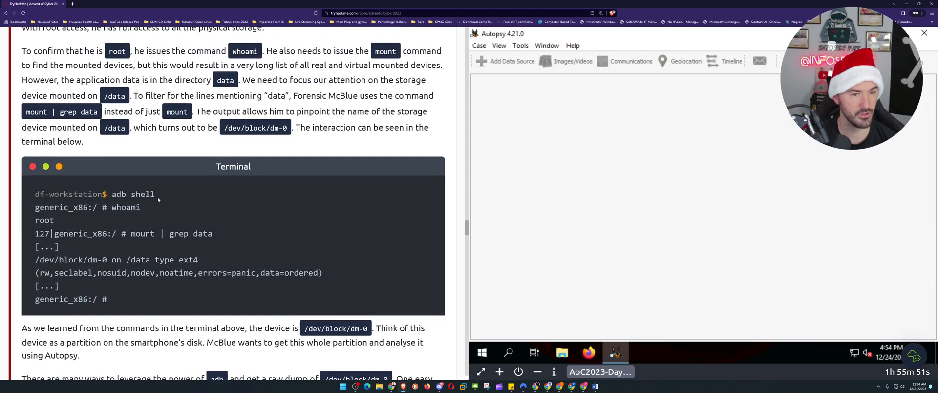
{"action": "scroll", "scroll_direction": "down", "scroll_amount": 3}
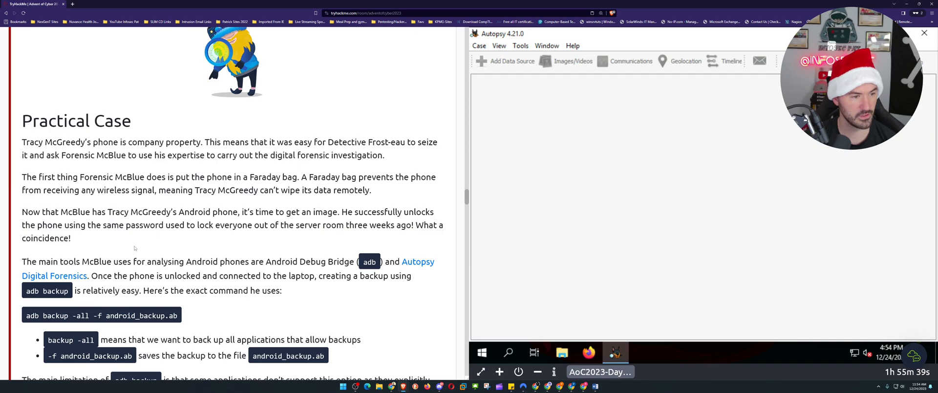
{"action": "mouse_move", "coordinate": [173, 269]}
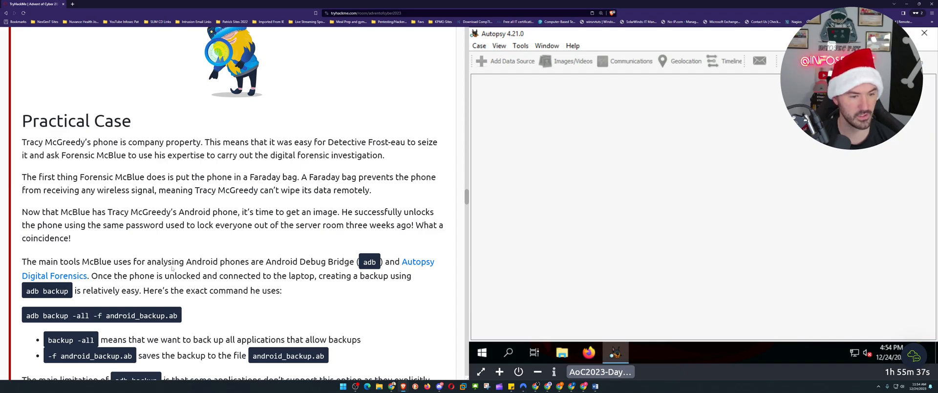
{"action": "scroll", "scroll_direction": "down", "scroll_amount": 3}
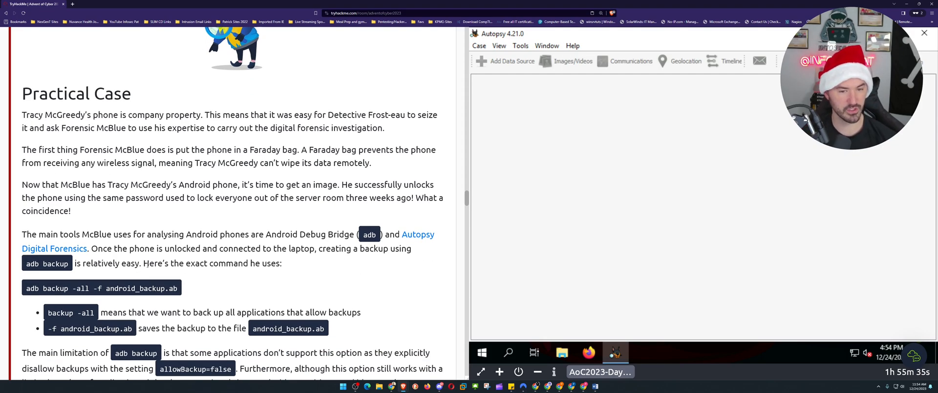
{"action": "scroll", "scroll_direction": "down", "scroll_amount": 3}
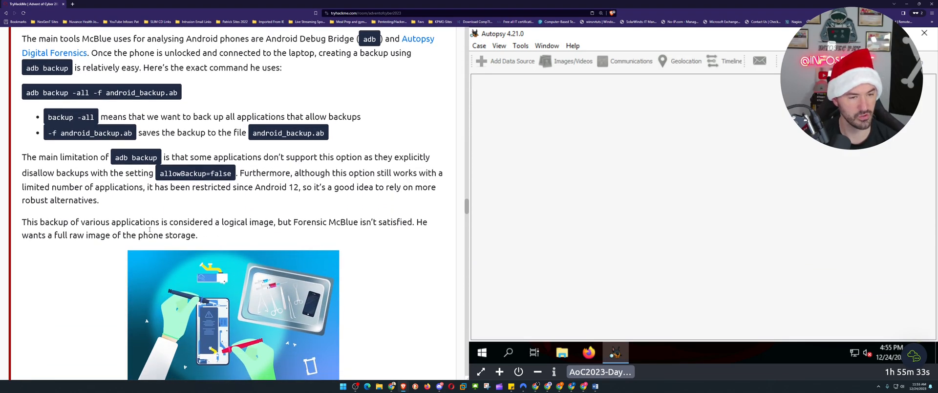
{"action": "scroll", "scroll_direction": "down", "scroll_amount": 3}
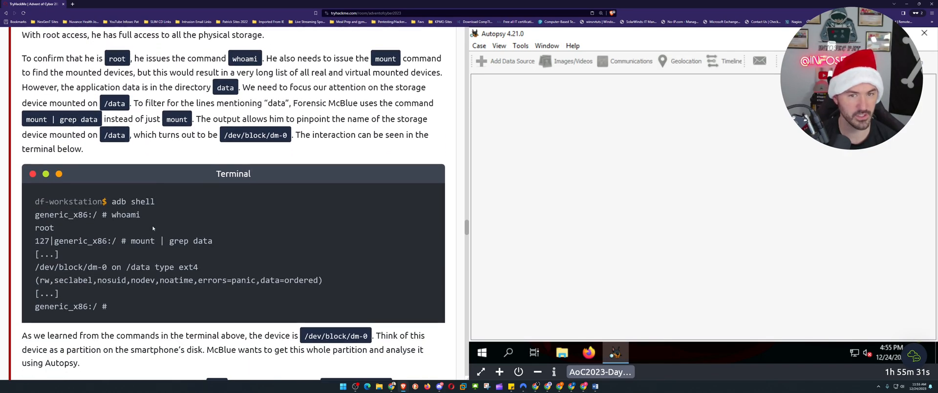
{"action": "scroll", "scroll_direction": "down", "scroll_amount": 3}
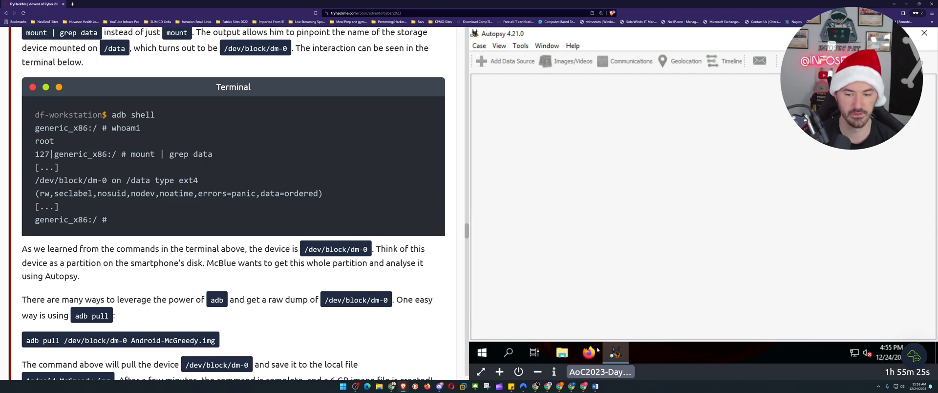
- Close the empty Autopsy window, relaunch Autopsy, and choose to open an existing case
{"action": "left_click", "coordinate": [616, 352]}
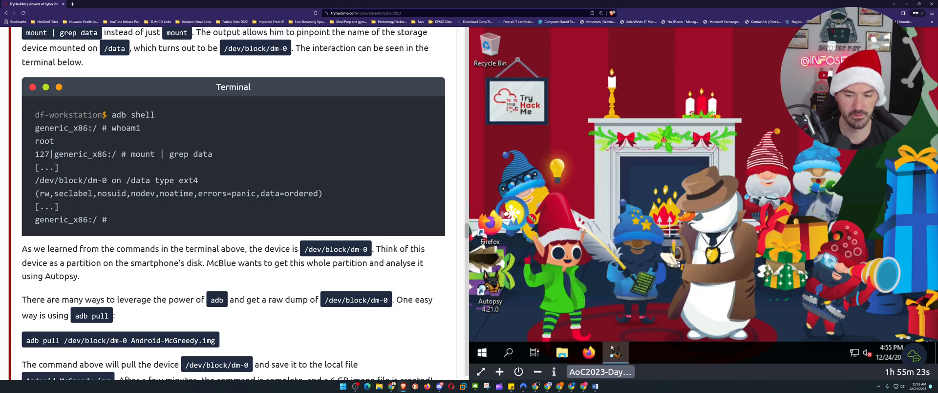
{"action": "left_click", "coordinate": [615, 353]}
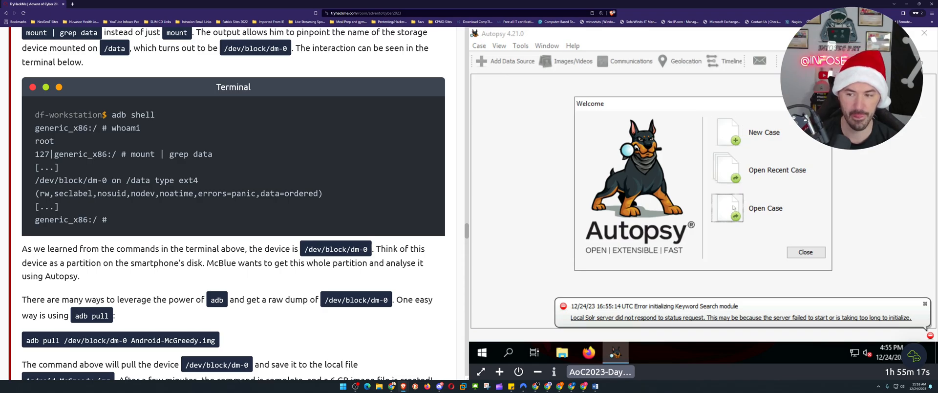
{"action": "left_click", "coordinate": [765, 209]}
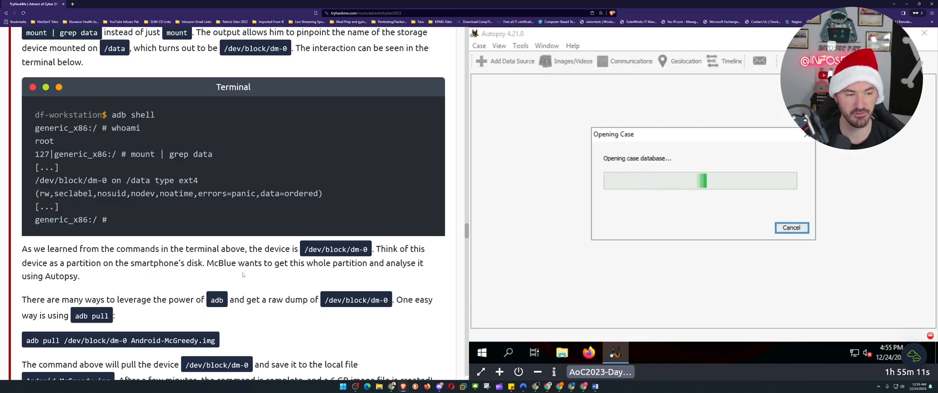
- Scroll through the task questions while the Tracy McGreedy case finishes loading
{"action": "scroll", "scroll_direction": "down", "scroll_amount": 3}
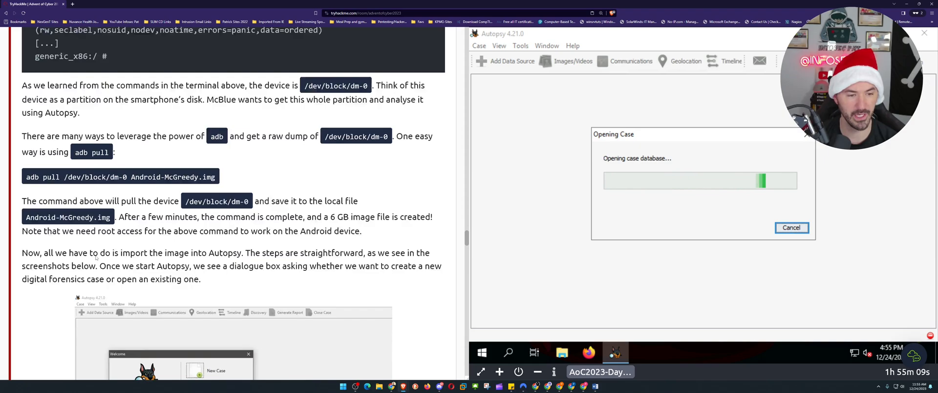
{"action": "scroll", "scroll_direction": "down", "scroll_amount": 3}
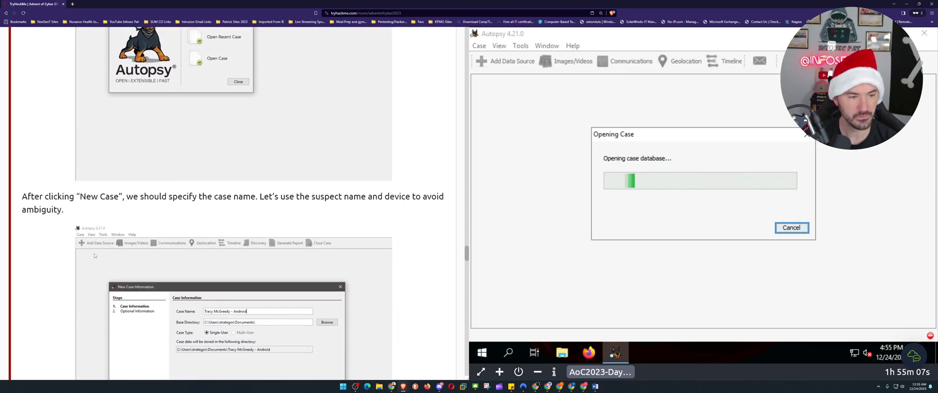
{"action": "scroll", "scroll_direction": "down", "scroll_amount": 3}
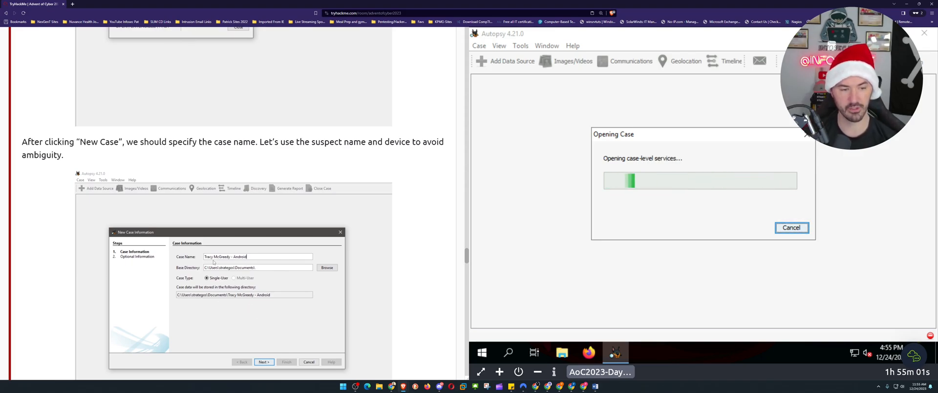
{"action": "scroll", "scroll_direction": "down", "scroll_amount": 3}
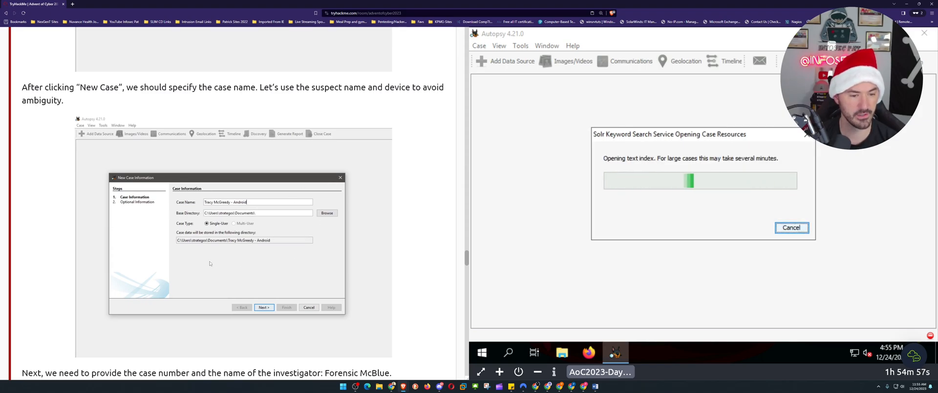
{"action": "scroll", "scroll_direction": "down", "scroll_amount": 3}
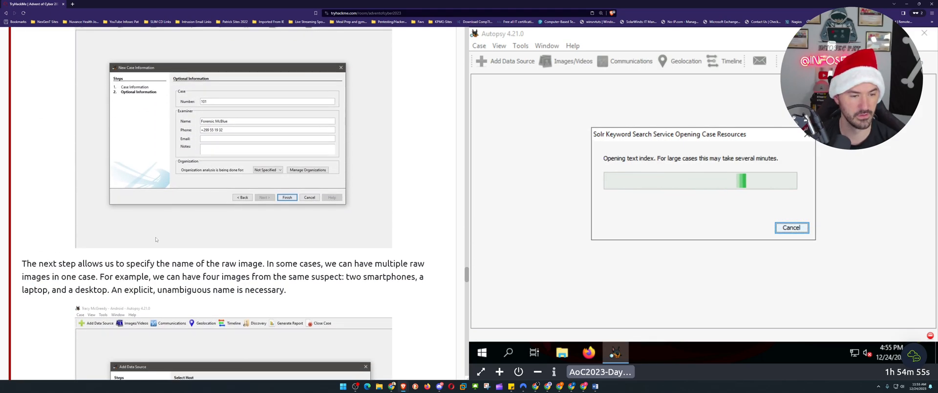
{"action": "scroll", "scroll_direction": "down", "scroll_amount": 3}
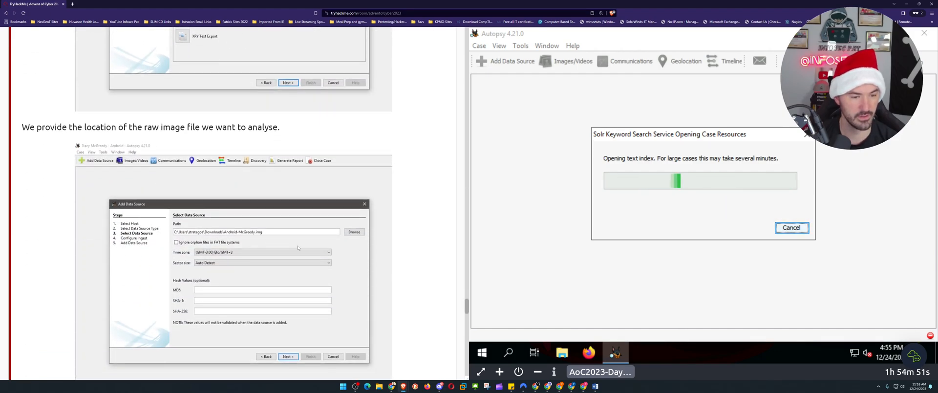
{"action": "scroll", "scroll_direction": "down", "scroll_amount": 3}
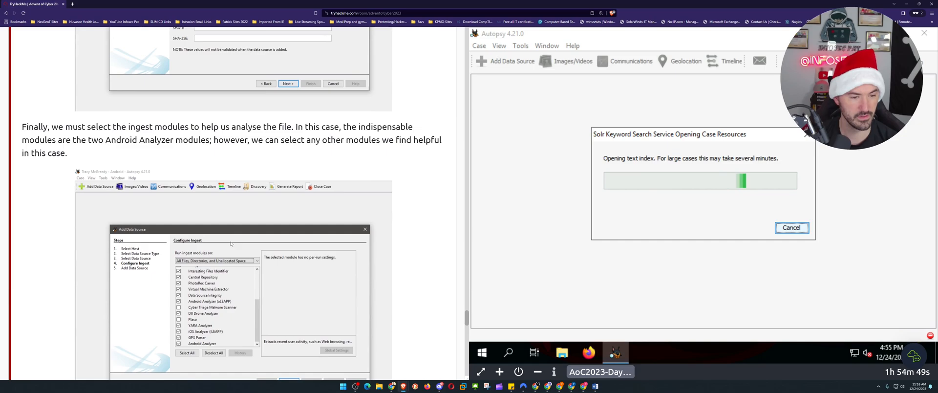
{"action": "scroll", "scroll_direction": "down", "scroll_amount": 3}
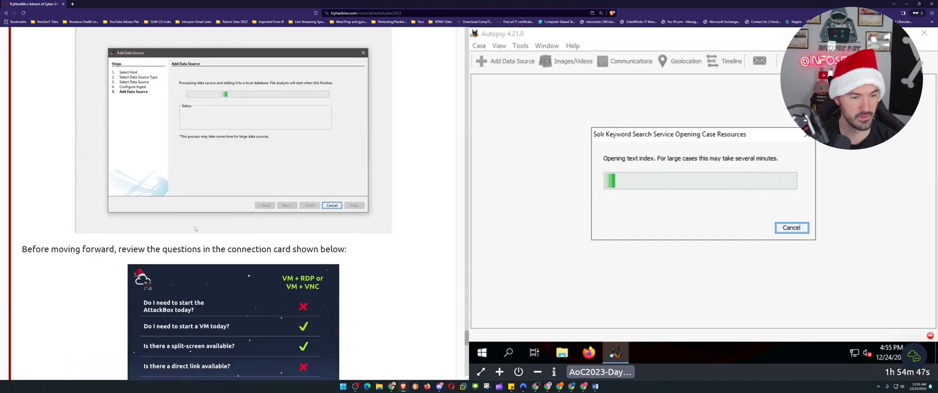
{"action": "scroll", "scroll_direction": "down", "scroll_amount": 3}
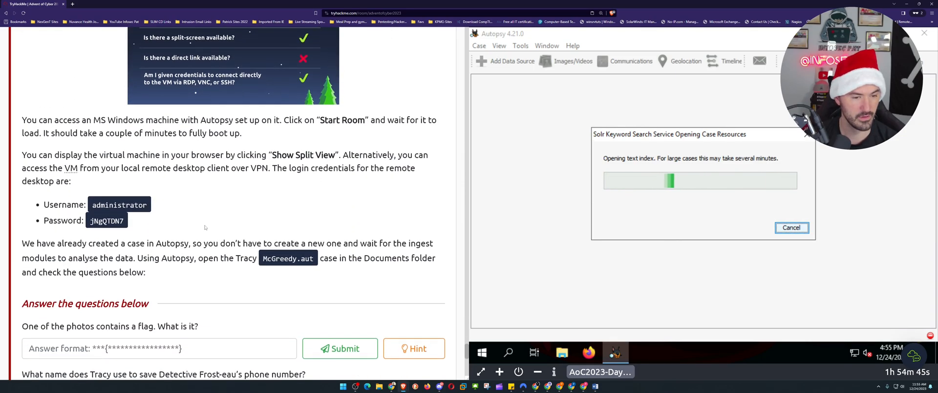
{"action": "scroll", "scroll_direction": "down", "scroll_amount": 3}
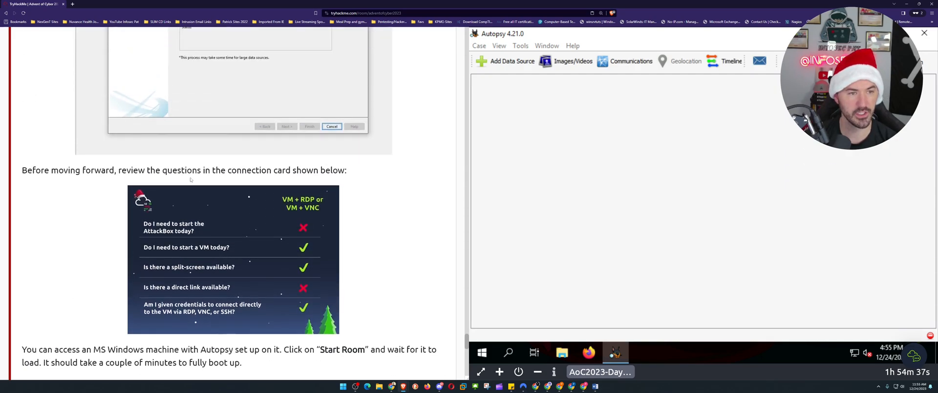
{"action": "scroll", "scroll_direction": "down", "scroll_amount": 3}
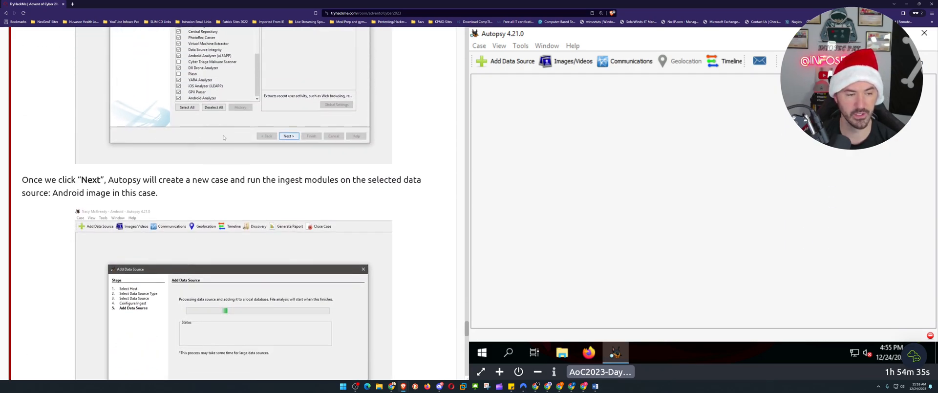
{"action": "scroll", "scroll_direction": "down", "scroll_amount": 3}
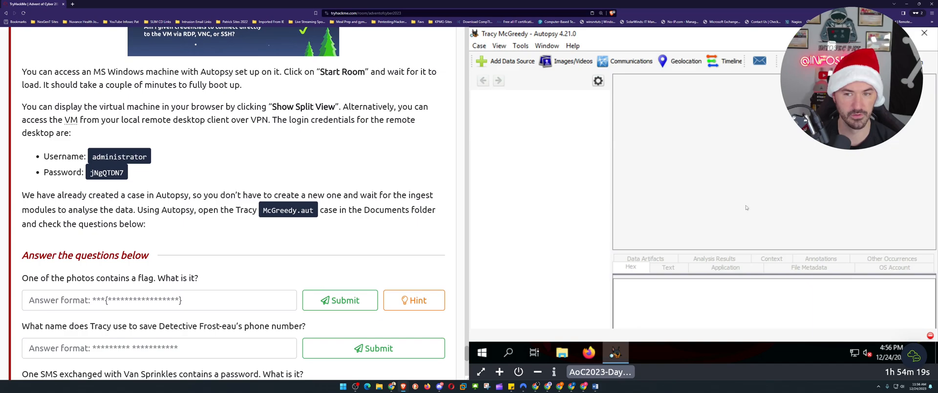
- Read the note about the prepared case, then expand File Views in the case tree
{"action": "left_click_drag", "start_coordinate": [22, 195], "coordinate": [50, 195]}
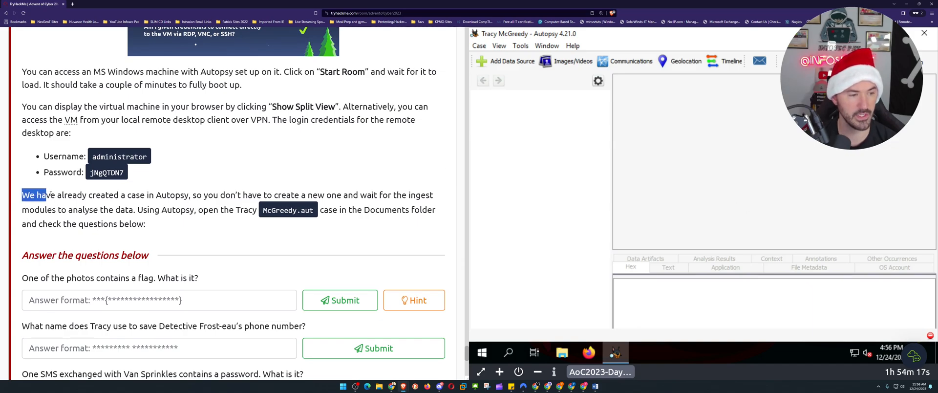
{"action": "left_click_drag", "start_coordinate": [22, 195], "coordinate": [195, 195]}
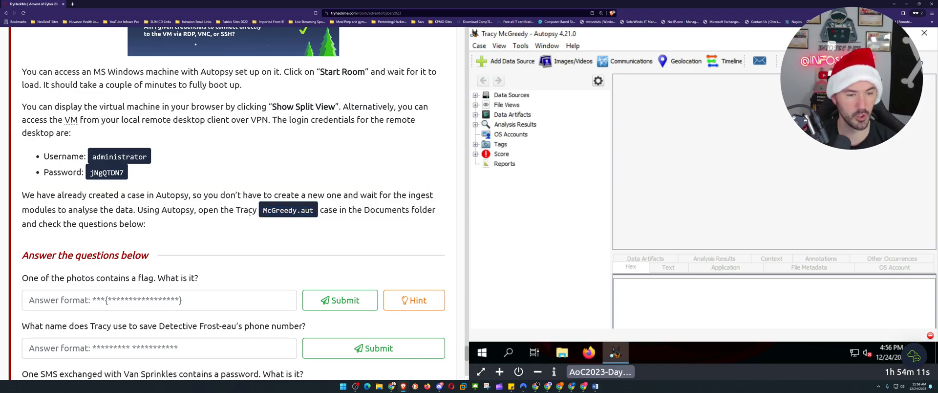
{"action": "mouse_move", "coordinate": [376, 221]}
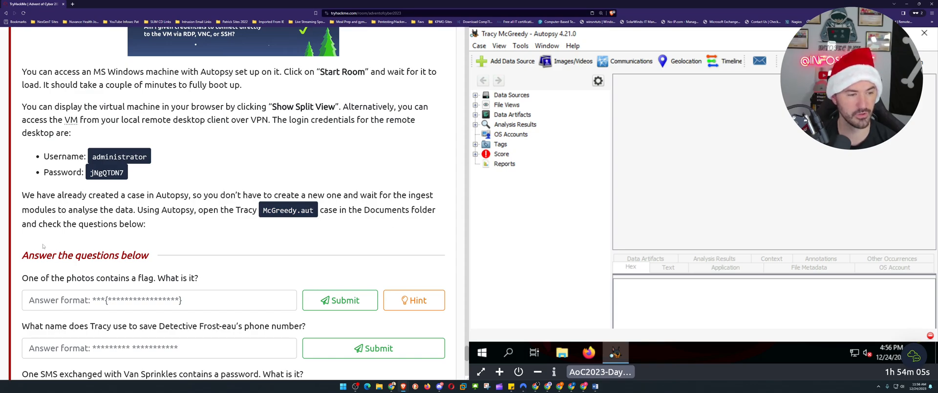
{"action": "scroll", "scroll_direction": "down", "scroll_amount": 3}
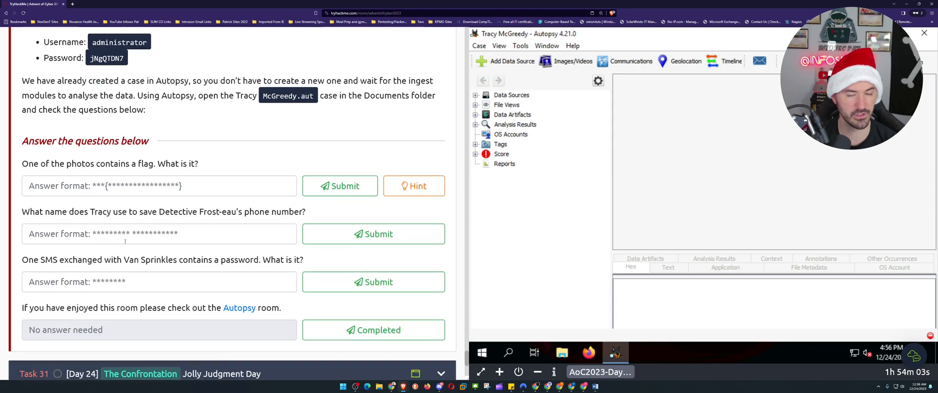
{"action": "scroll", "scroll_direction": "down", "scroll_amount": 3}
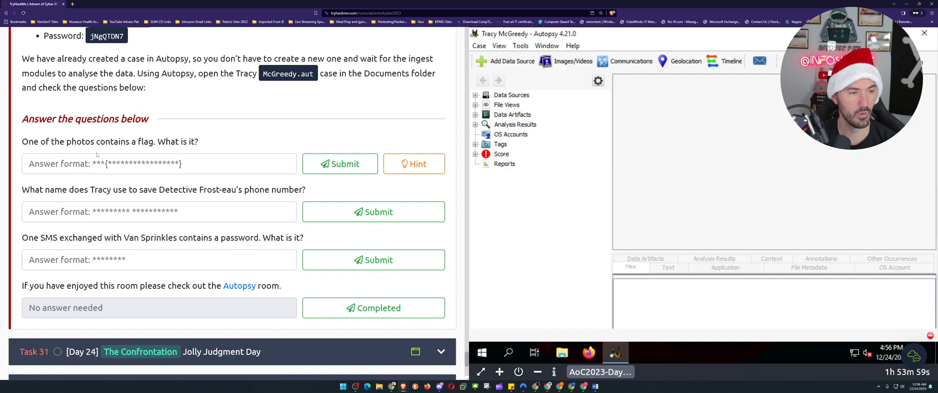
{"action": "mouse_move", "coordinate": [182, 179]}
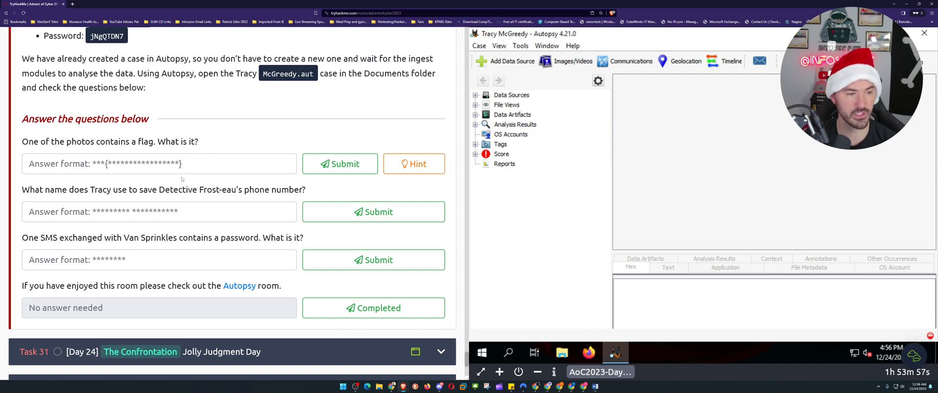
{"action": "mouse_move", "coordinate": [51, 198]}
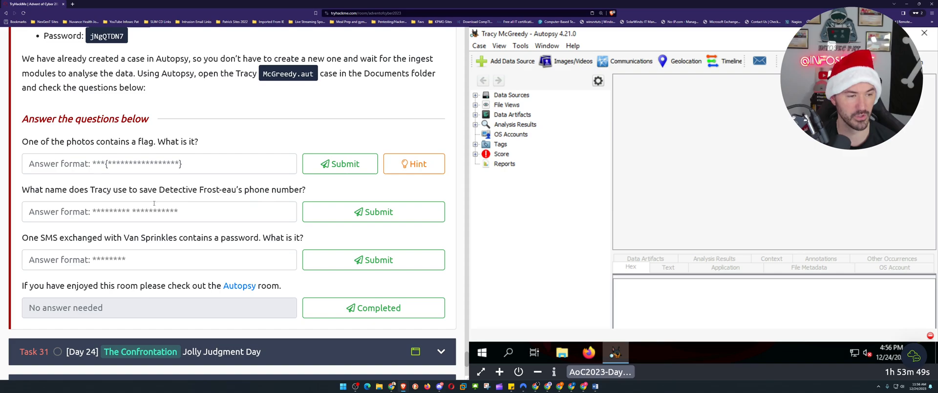
{"action": "left_click", "coordinate": [475, 105]}
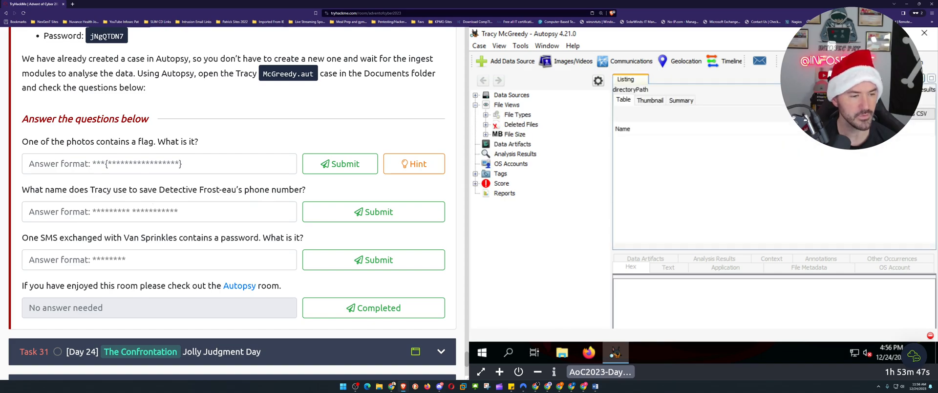
- Expand File Types by Extension and select the Images (156) list
{"action": "scroll", "scroll_direction": "down", "scroll_amount": 3}
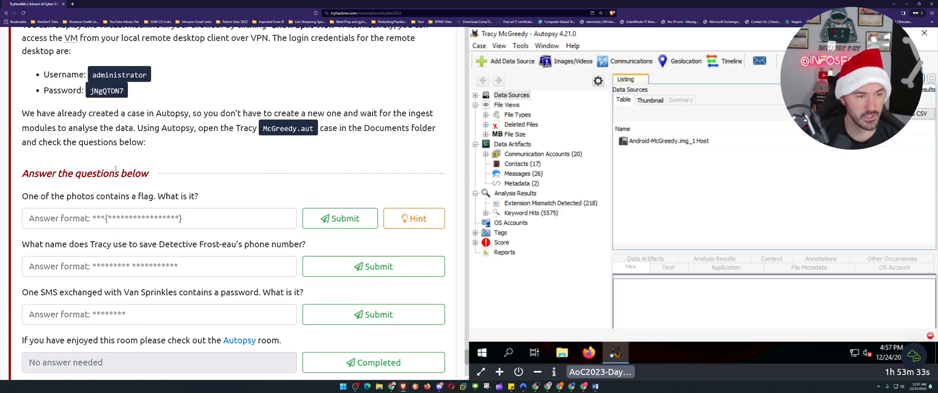
{"action": "scroll", "scroll_direction": "down", "scroll_amount": 3}
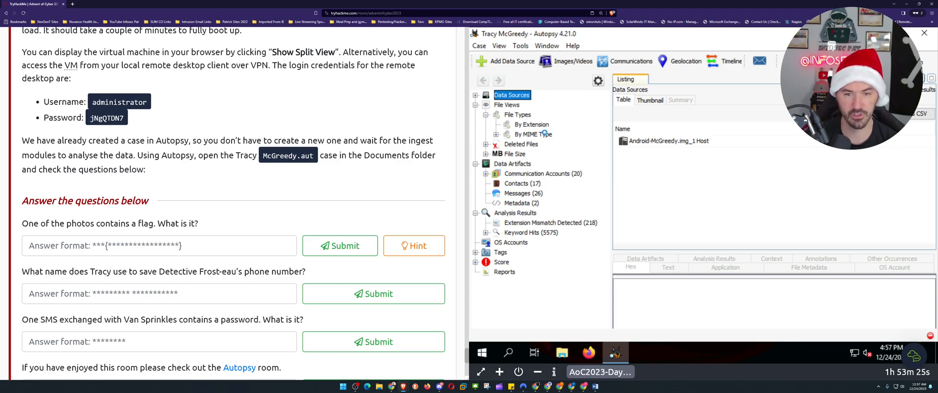
{"action": "left_click", "coordinate": [487, 123]}
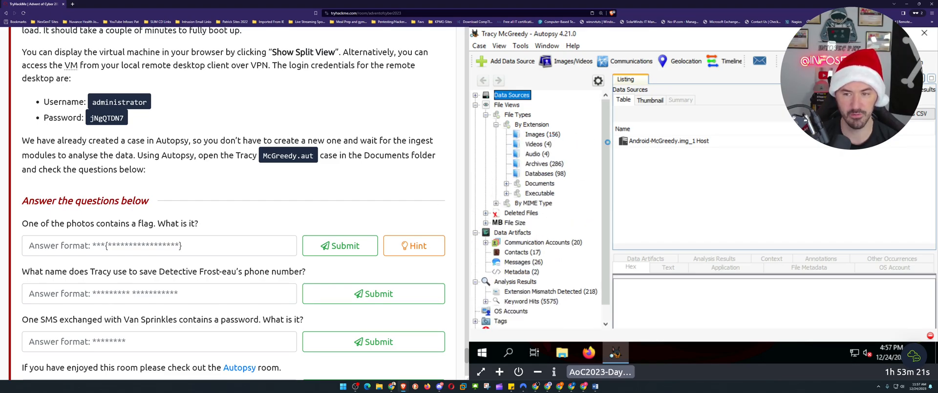
{"action": "left_click", "coordinate": [541, 134]}
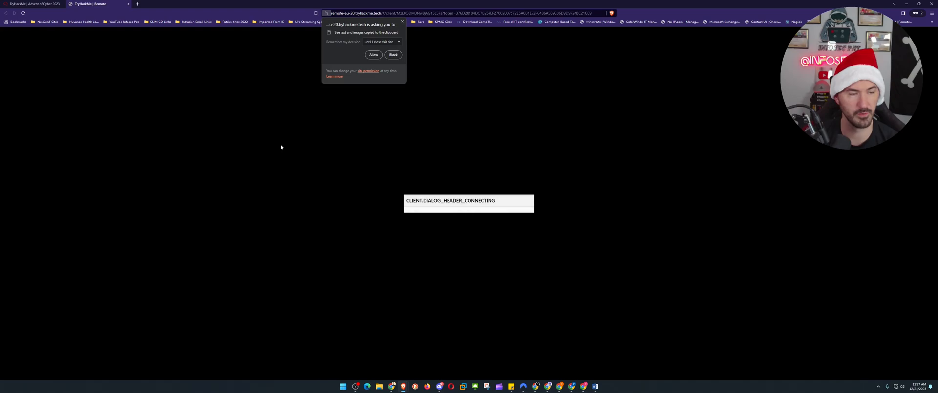
- Dismiss the clipboard permission prompt and switch the remote machine to full screen
{"action": "left_click", "coordinate": [373, 54]}
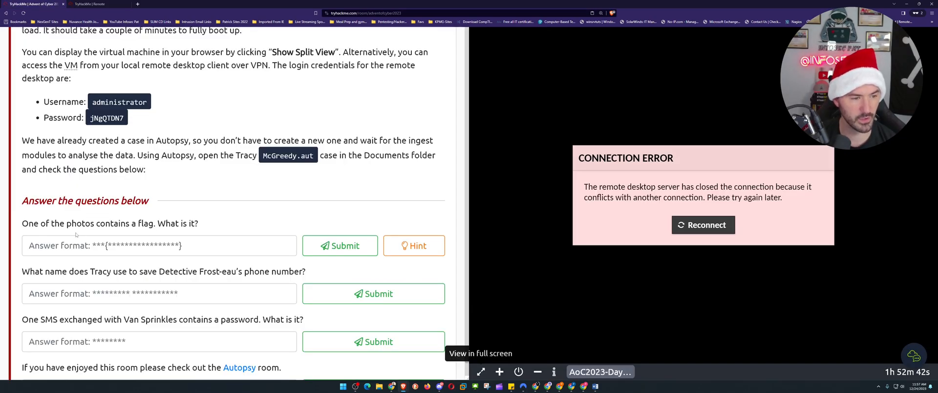
{"action": "left_click", "coordinate": [96, 4]}
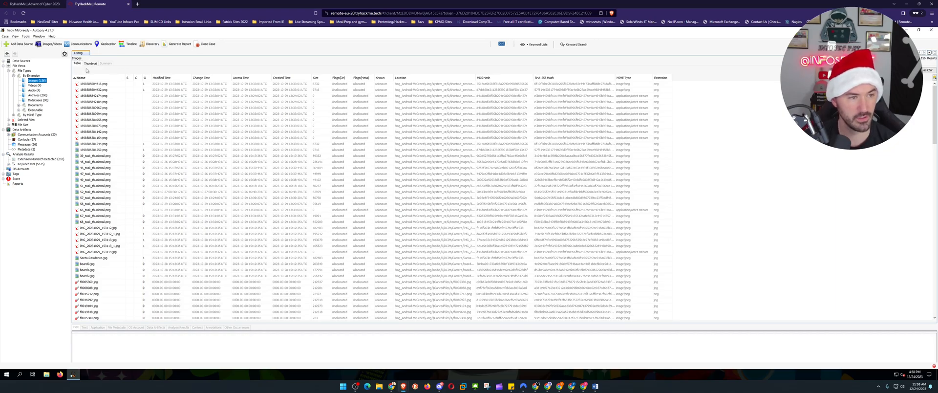
- Show the case images on the Thumbnail tab as Large Thumbnails
{"action": "left_click", "coordinate": [90, 63]}
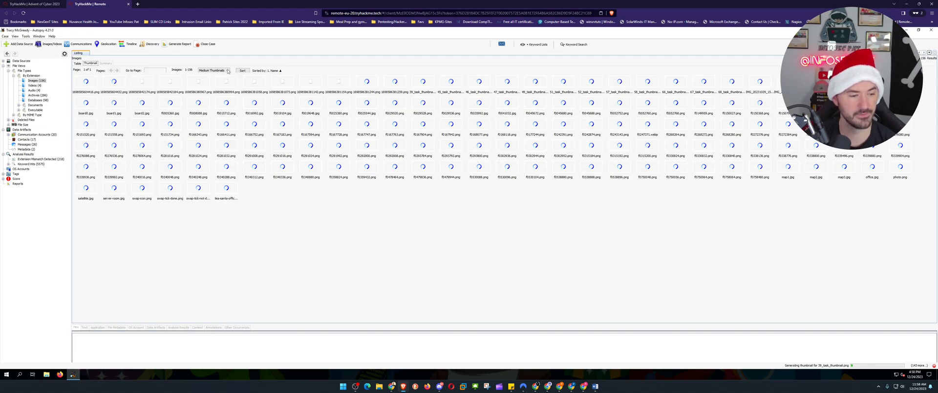
{"action": "left_click", "coordinate": [227, 71]}
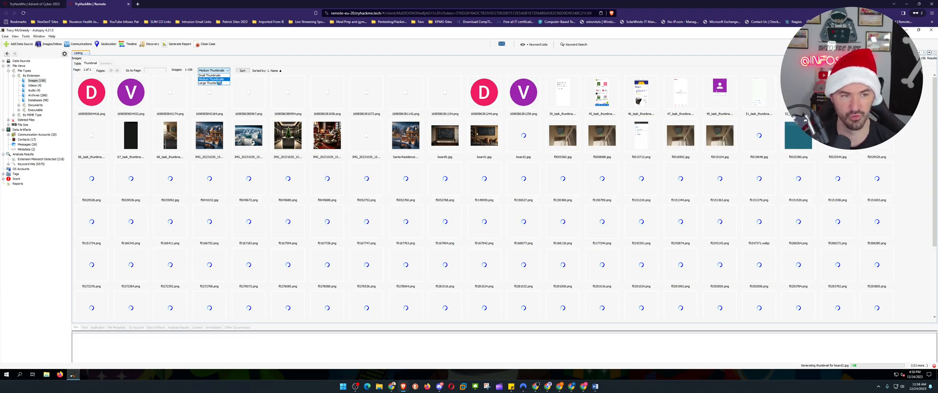
{"action": "left_click", "coordinate": [213, 83]}
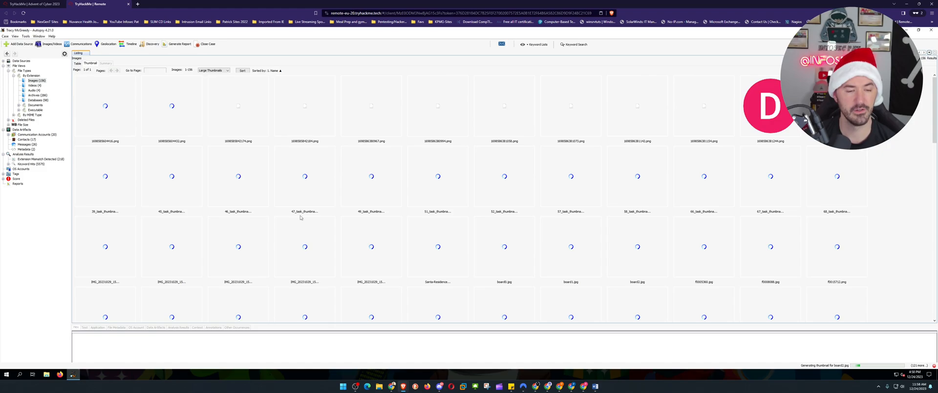
{"action": "mouse_move", "coordinate": [240, 205]}
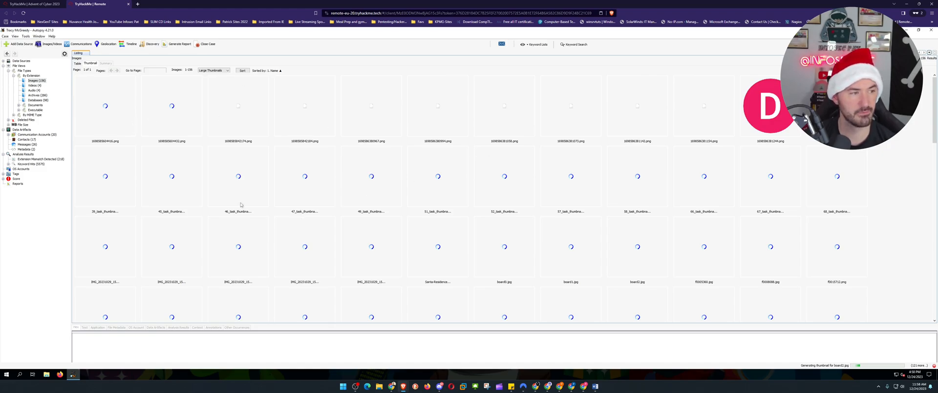
{"action": "mouse_move", "coordinate": [247, 166]}
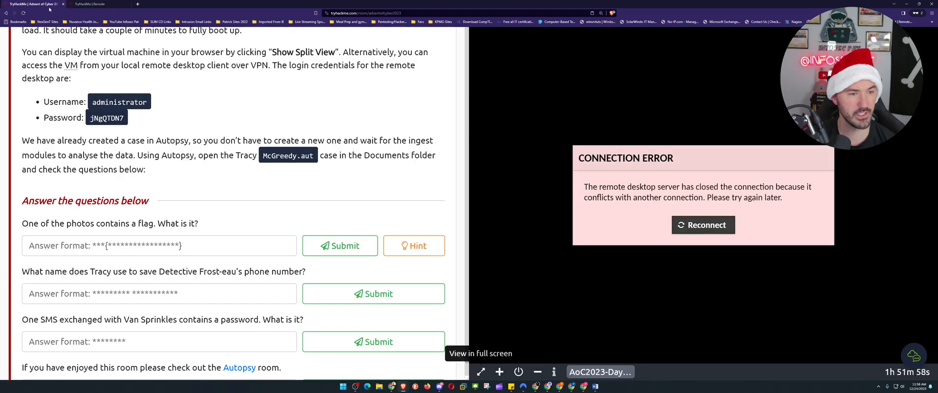
- Select the chalkboard photos and view board02.jpg showing the flag
{"action": "left_click", "coordinate": [90, 5]}
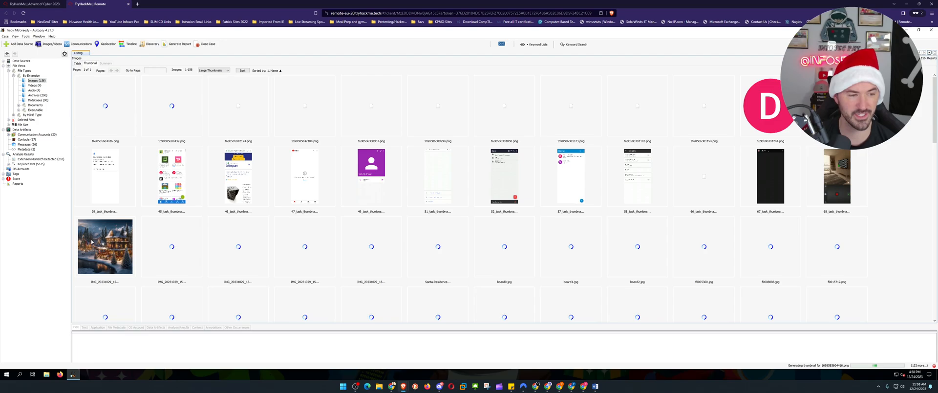
{"action": "scroll", "scroll_direction": "down", "scroll_amount": 3}
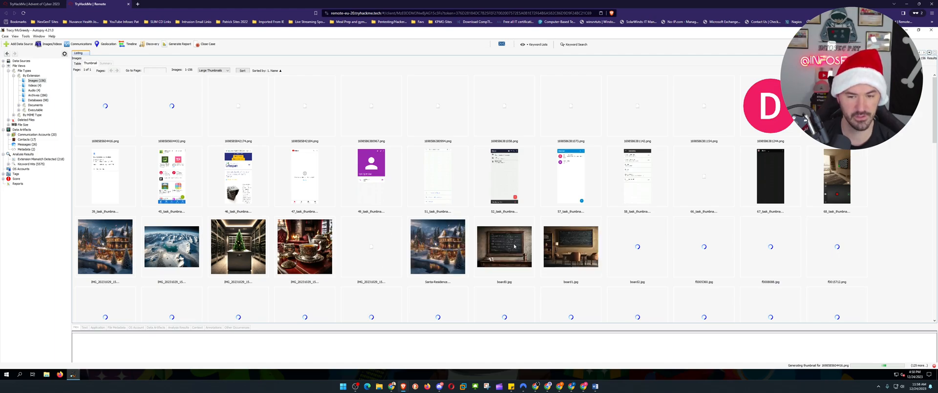
{"action": "left_click", "coordinate": [504, 247]}
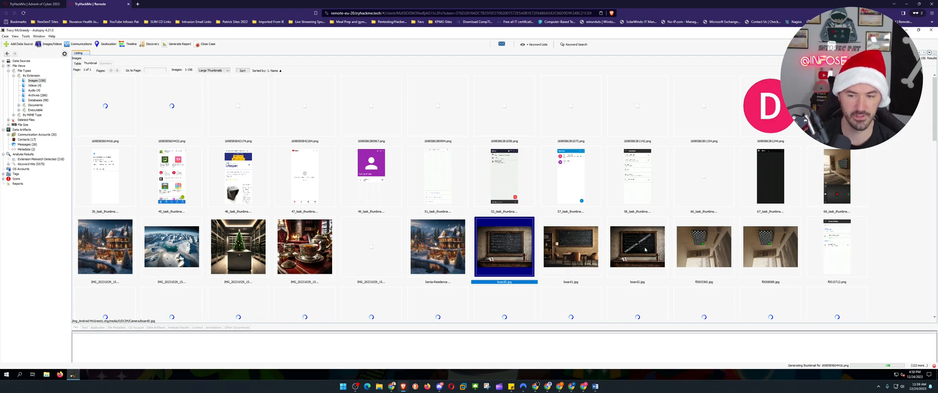
{"action": "left_click", "coordinate": [638, 247]}
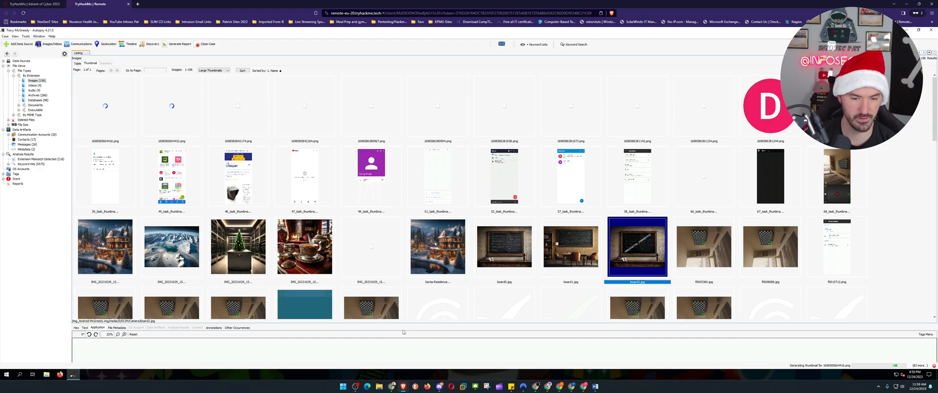
{"action": "scroll", "scroll_direction": "down", "scroll_amount": 3}
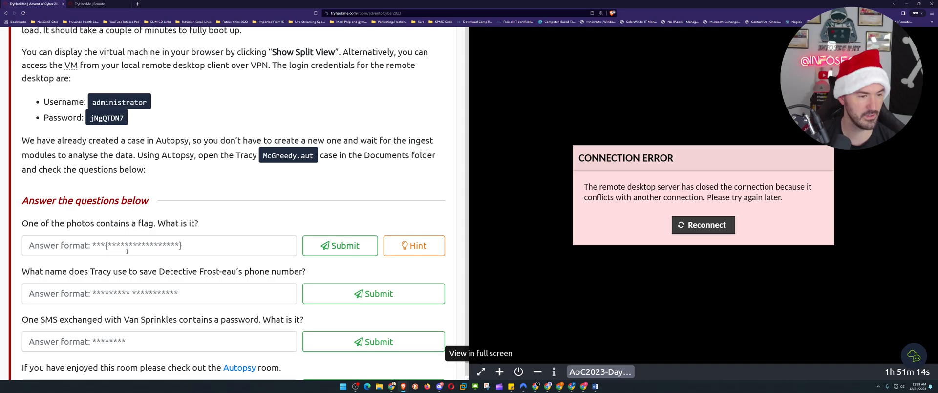
- Enter THM{digital_forensics} in the first answer box, submit it, and return to Autopsy
{"action": "type", "text": "THM"}
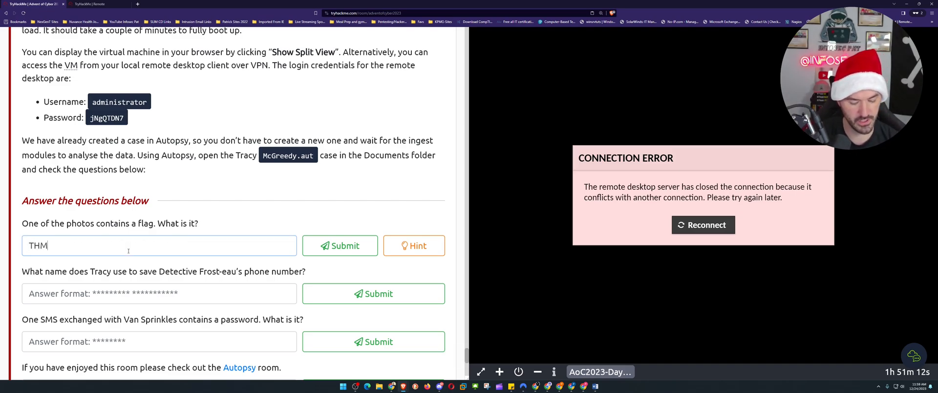
{"action": "type", "text": "{"}
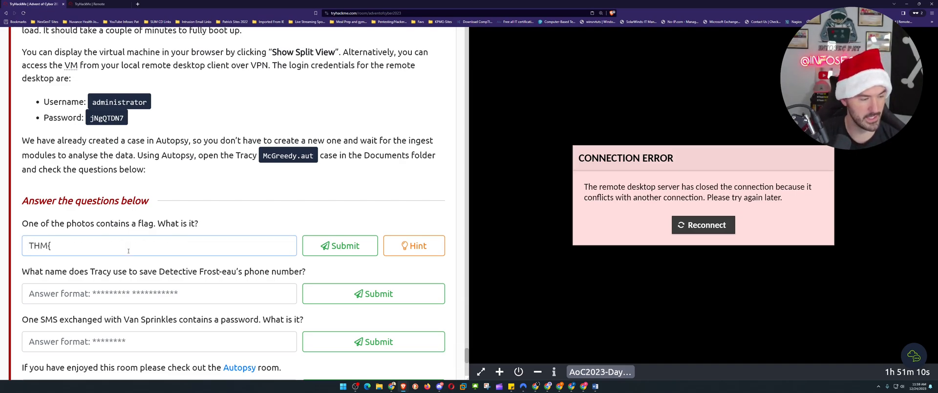
{"action": "type", "text": "D"}
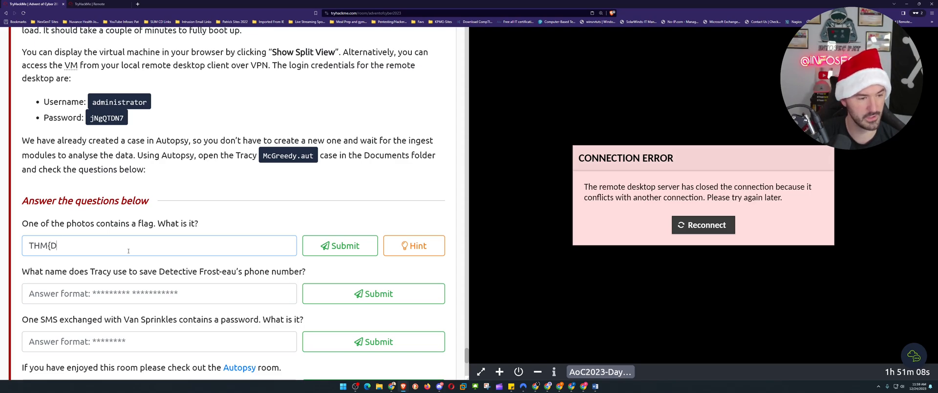
{"action": "type", "text": "ig"}
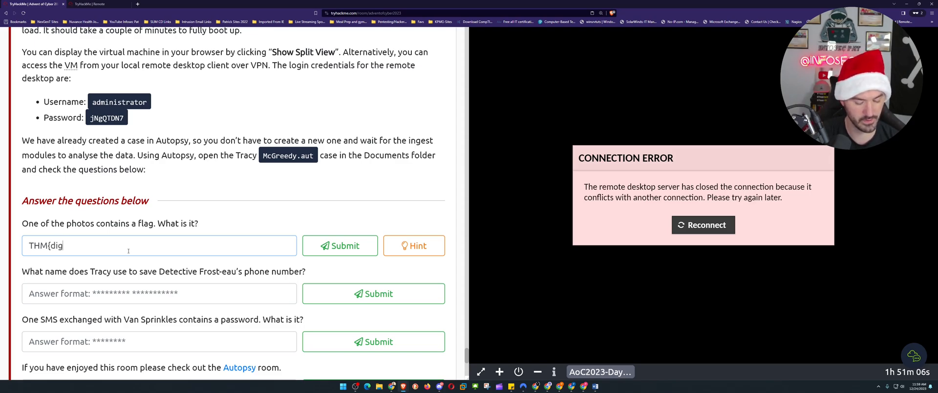
{"action": "type", "text": "ital"}
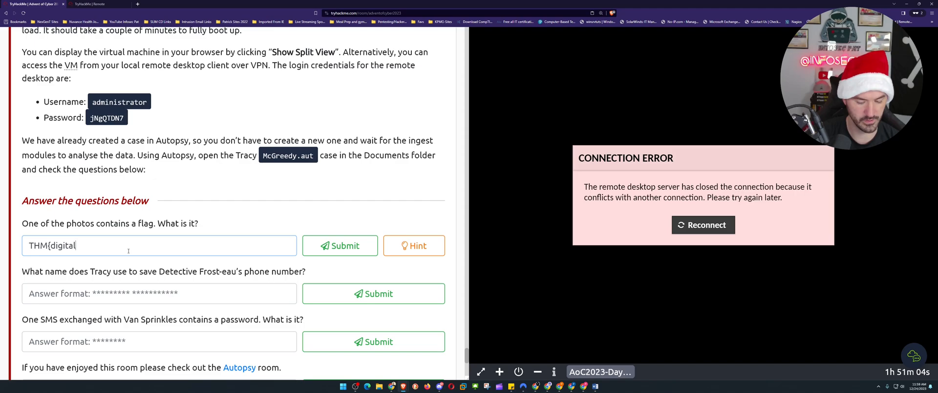
{"action": "type", "text": "_for"}
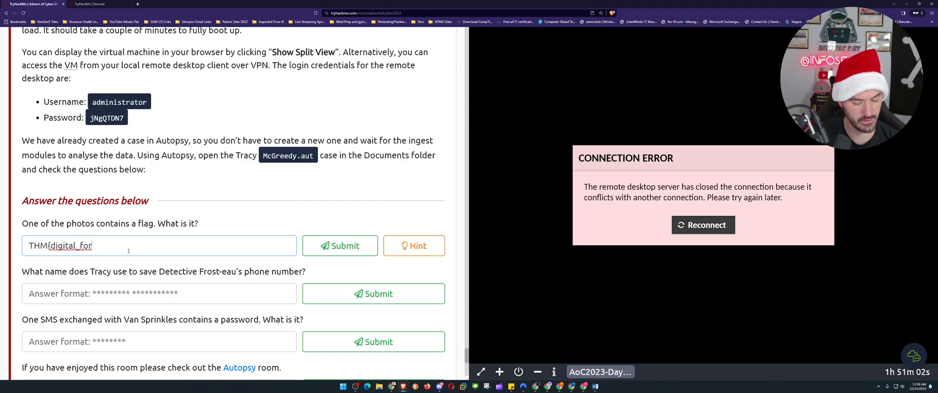
{"action": "type", "text": "ensics"}
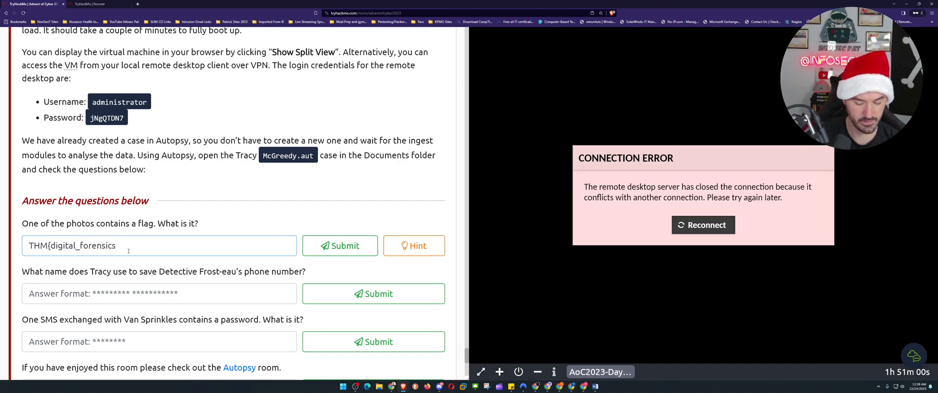
{"action": "left_click", "coordinate": [339, 246]}
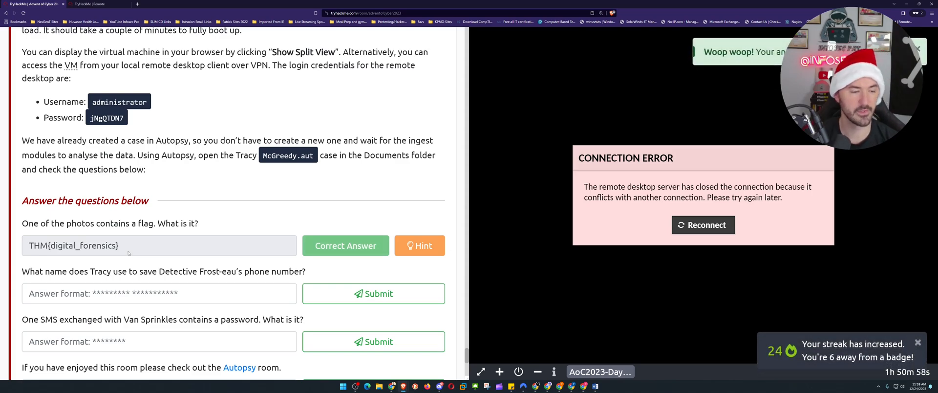
{"action": "left_click", "coordinate": [159, 293]}
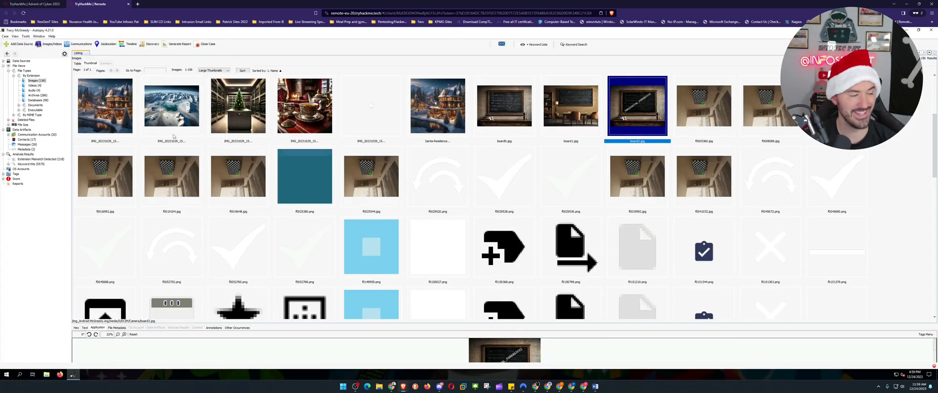
{"action": "mouse_move", "coordinate": [285, 223]}
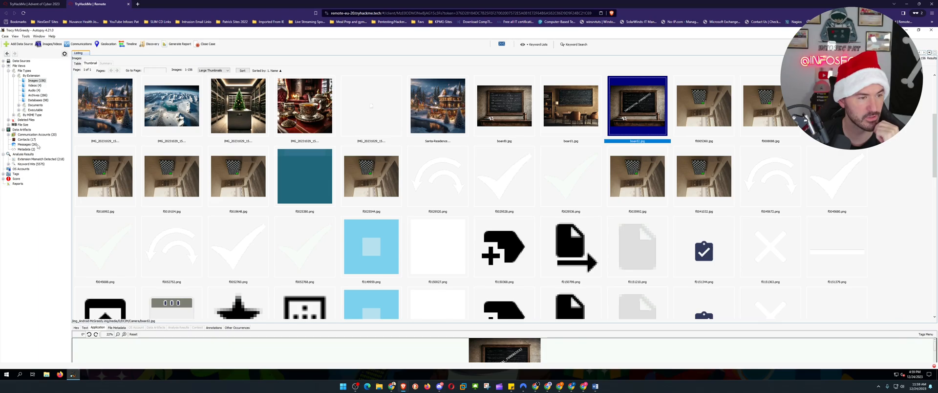
- Open Messages, then Contacts, and select the detective's entry to see its phone number
{"action": "scroll", "scroll_direction": "down", "scroll_amount": 3}
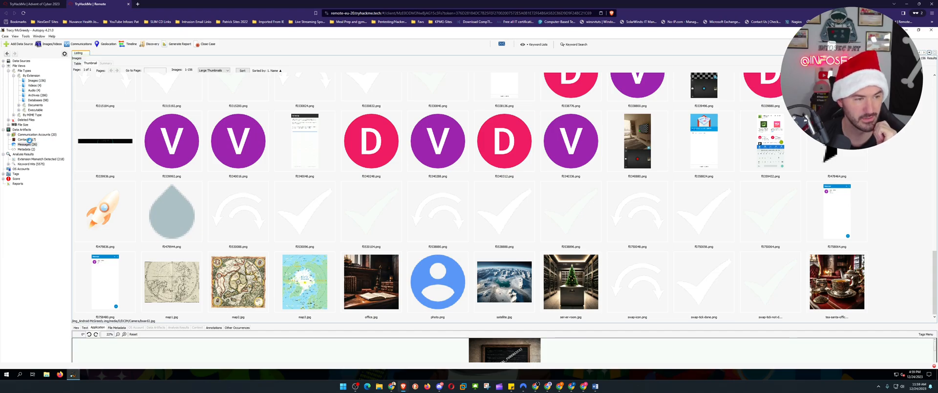
{"action": "left_click", "coordinate": [26, 144]}
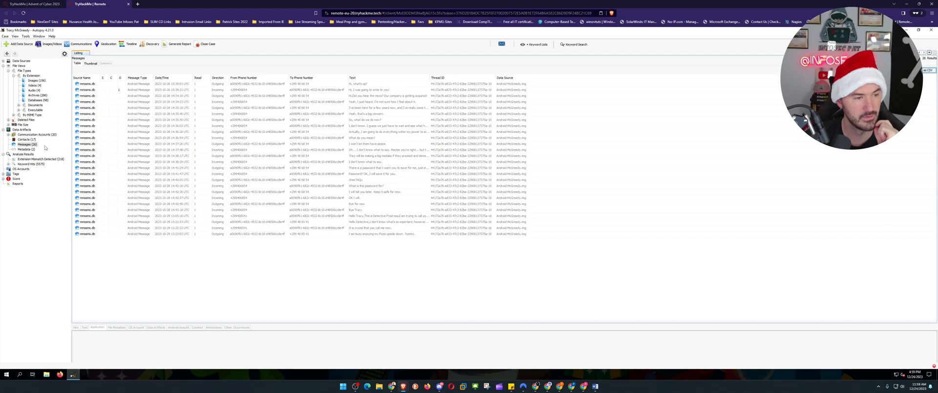
{"action": "left_click", "coordinate": [24, 139]}
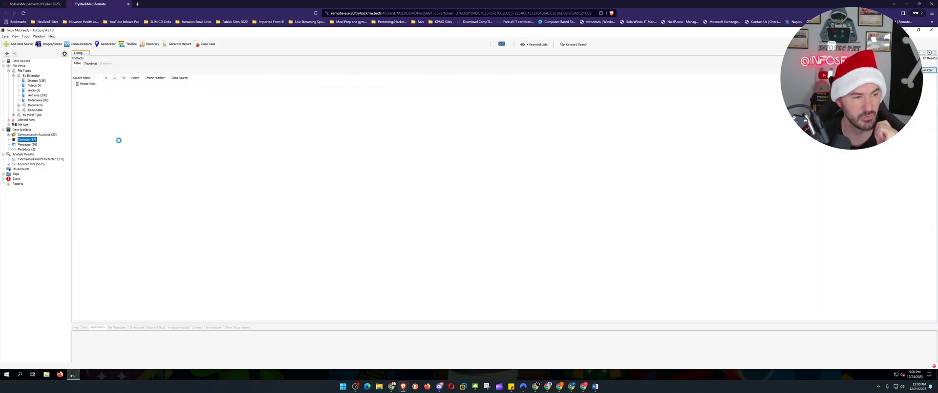
{"action": "left_click", "coordinate": [27, 140]}
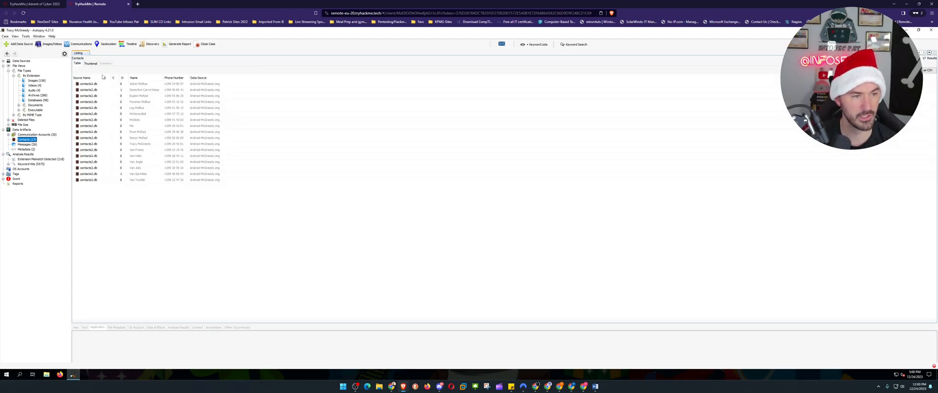
{"action": "left_click", "coordinate": [141, 90]}
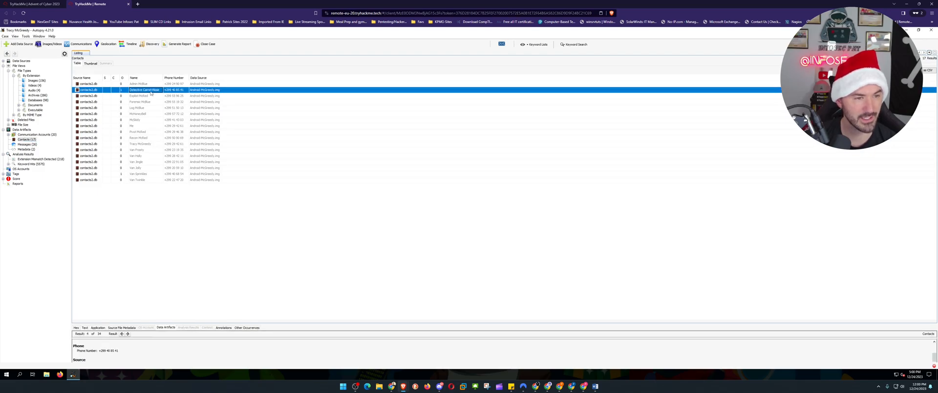
{"action": "mouse_move", "coordinate": [152, 93]}
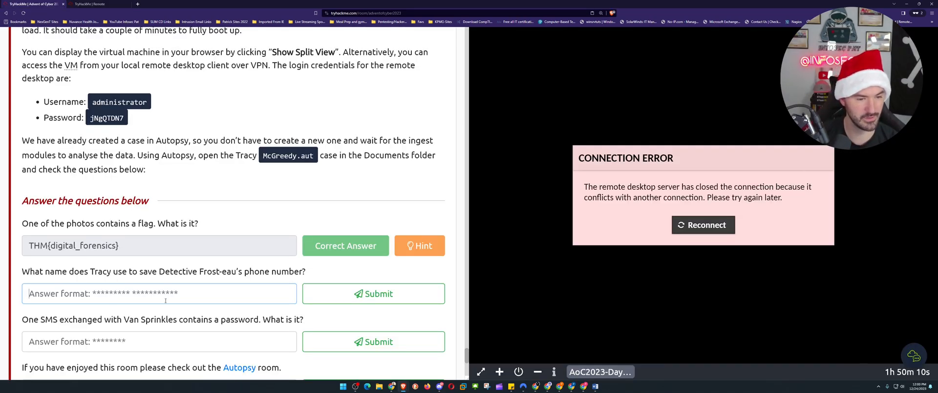
- Paste 'Detective', type 'Carrot-Nose', and submit the contact name answer
{"action": "right_click", "coordinate": [173, 271]}
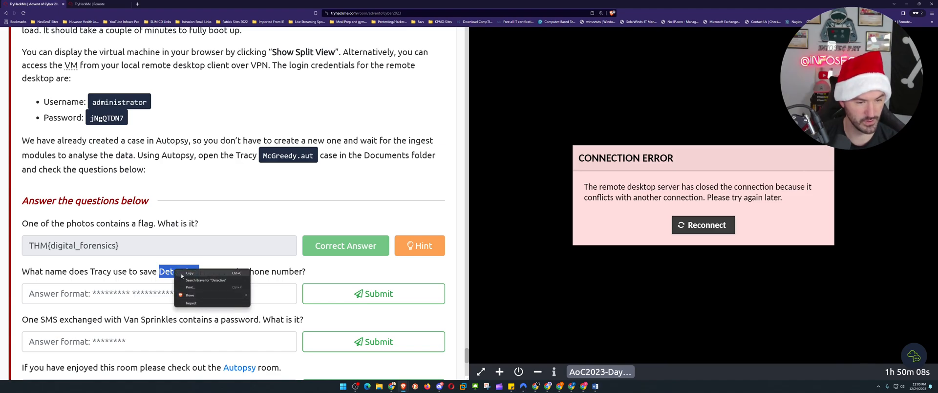
{"action": "left_click", "coordinate": [160, 293]}
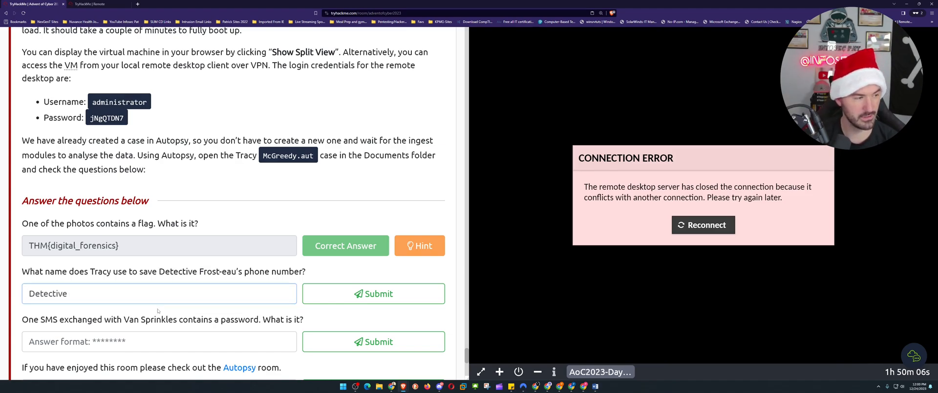
{"action": "type", "text": "Carrot"}
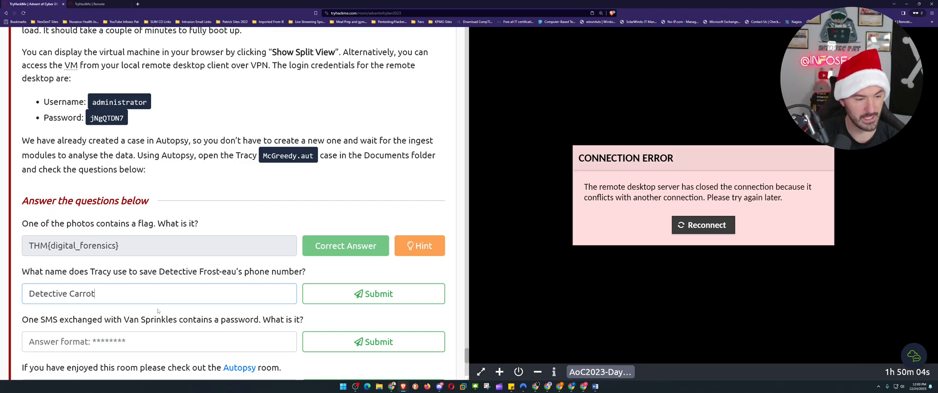
{"action": "type", "text": "-No"}
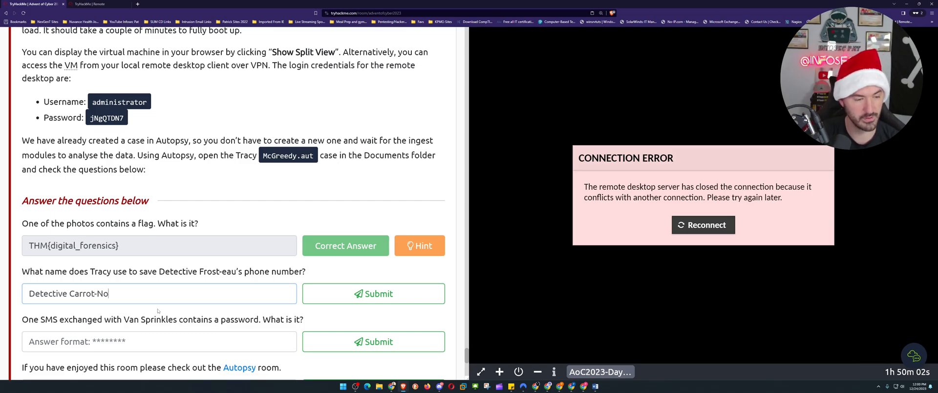
{"action": "type", "text": "se"}
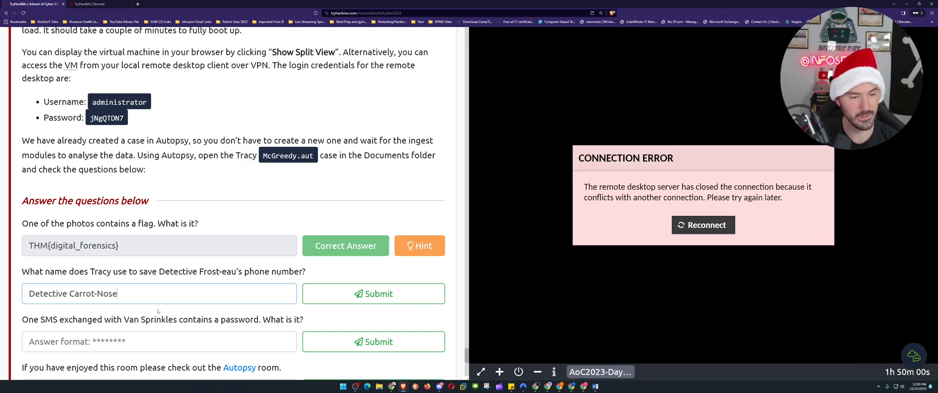
{"action": "left_click", "coordinate": [374, 294]}
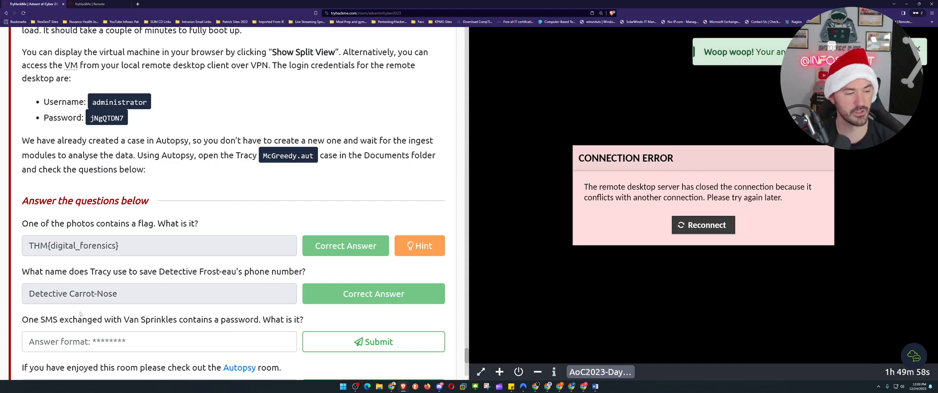
- Read the SMS password question and return to the forensic case
{"action": "scroll", "scroll_direction": "down", "scroll_amount": 3}
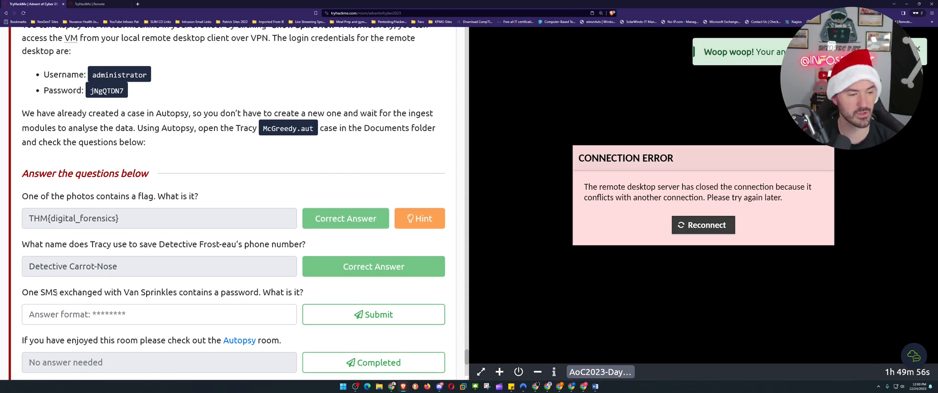
{"action": "left_click_drag", "start_coordinate": [35, 292], "coordinate": [125, 292]}
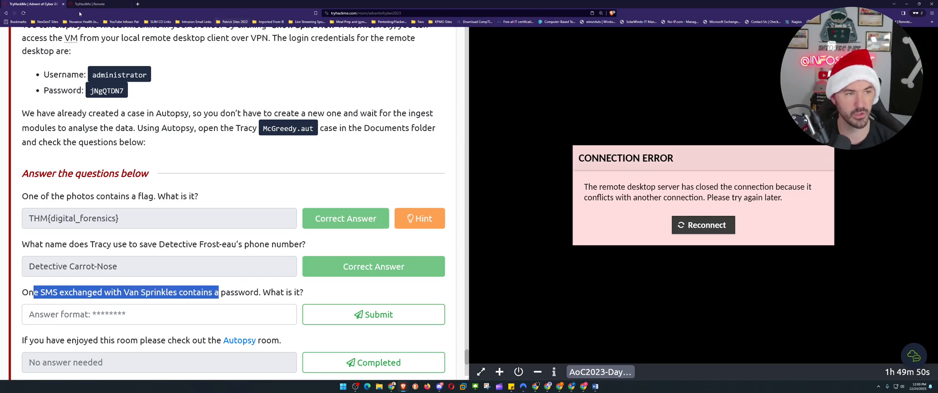
{"action": "left_click", "coordinate": [90, 4]}
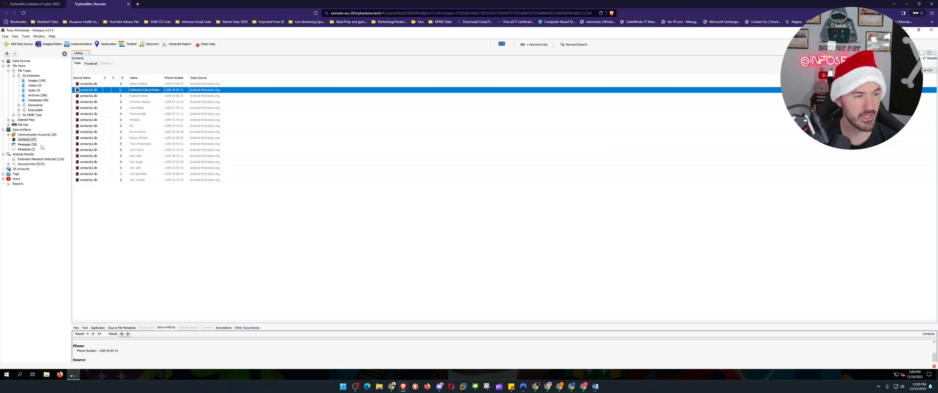
- Check Messages and Contacts, then open the Van Sprinkles message containing the password
{"action": "left_click", "coordinate": [25, 144]}
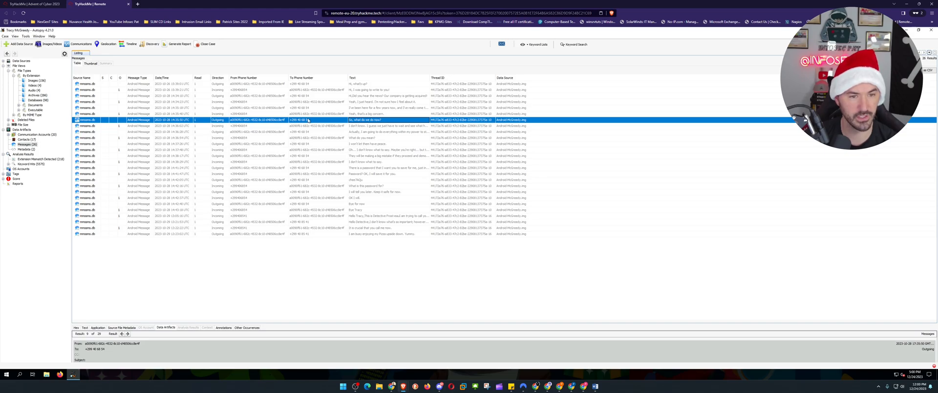
{"action": "mouse_move", "coordinate": [319, 96]}
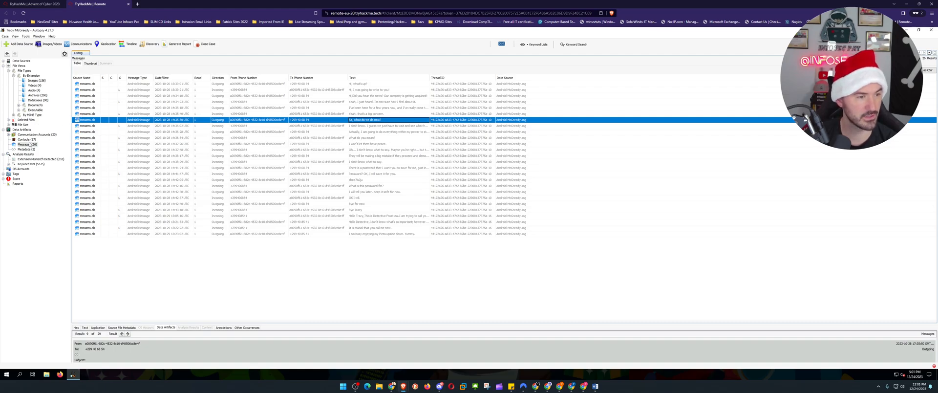
{"action": "left_click", "coordinate": [25, 139]}
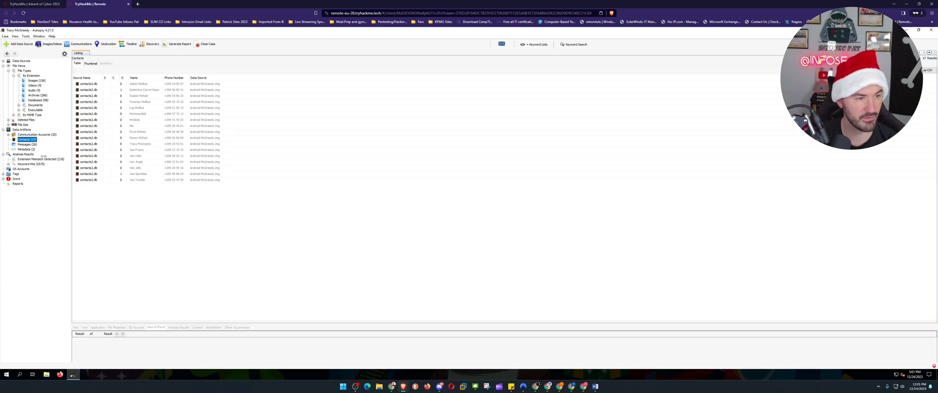
{"action": "left_click", "coordinate": [25, 145]}
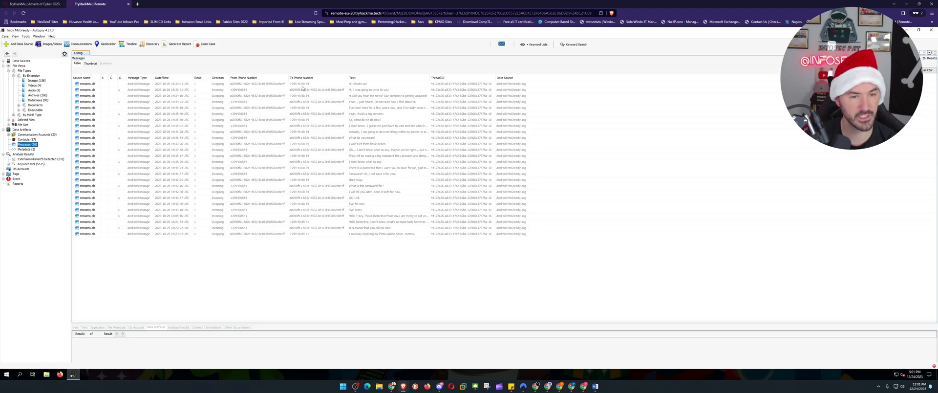
{"action": "mouse_move", "coordinate": [360, 174]}
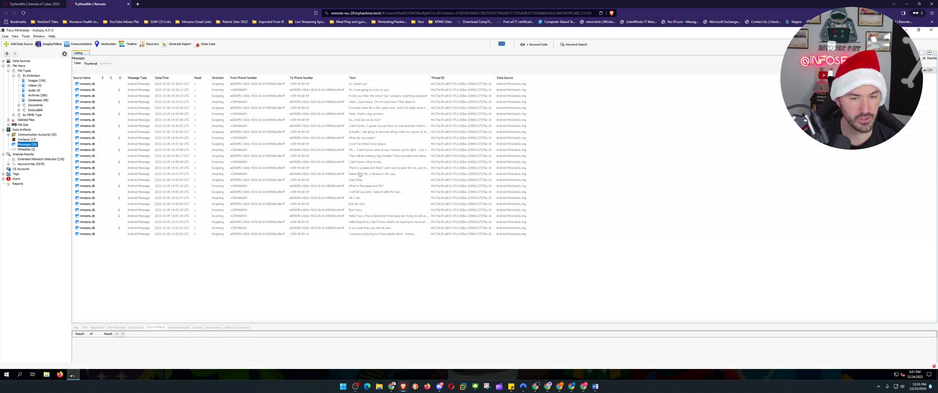
{"action": "left_click", "coordinate": [359, 180]}
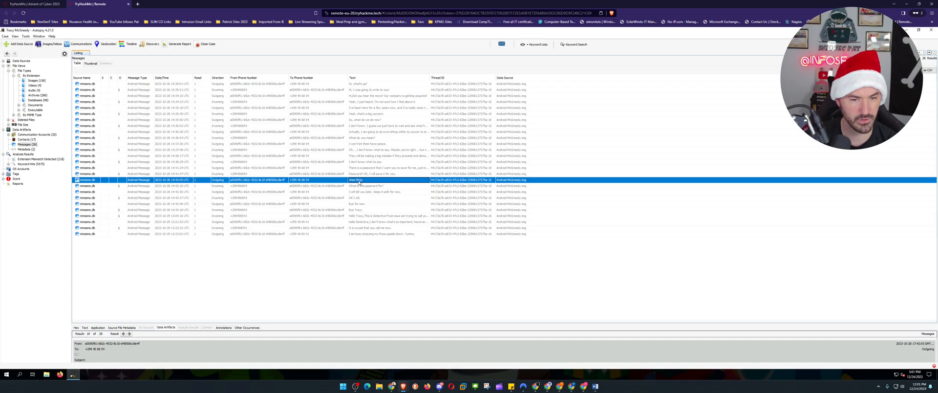
{"action": "mouse_move", "coordinate": [359, 184]}
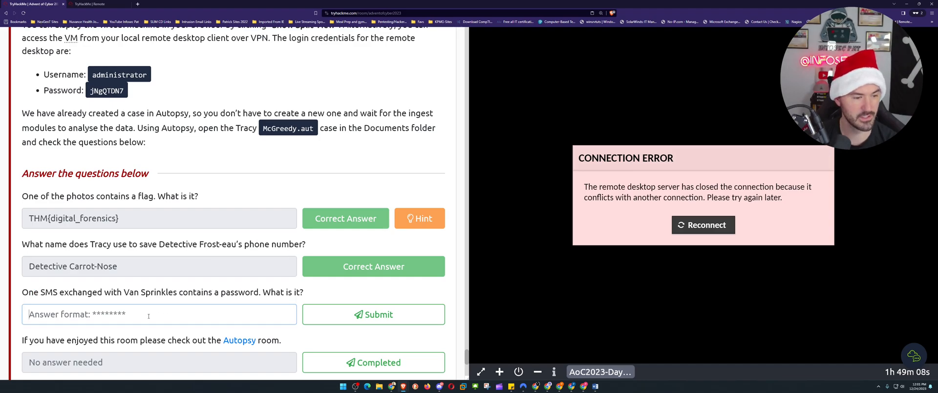
{"action": "type", "text": "chee"}
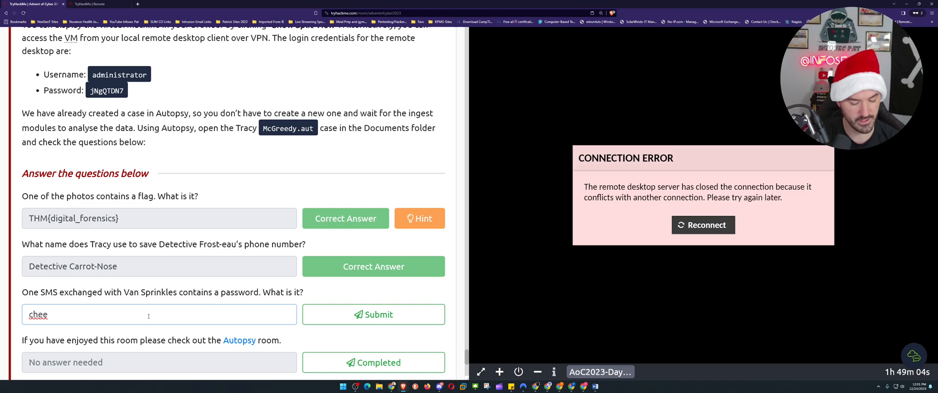
{"action": "type", "text": "7A"}
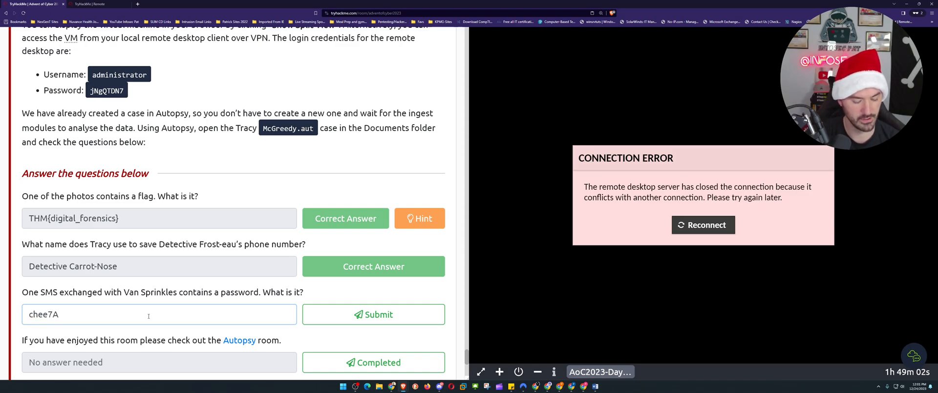
{"action": "type", "text": "Qy"}
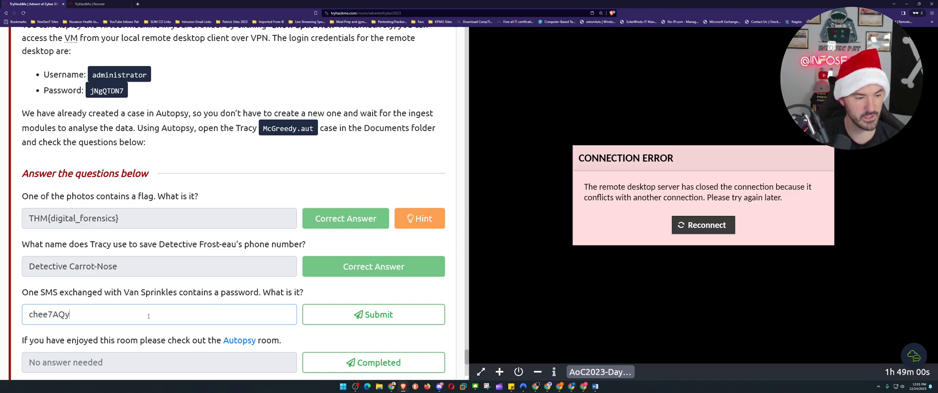
{"action": "left_click", "coordinate": [373, 314]}
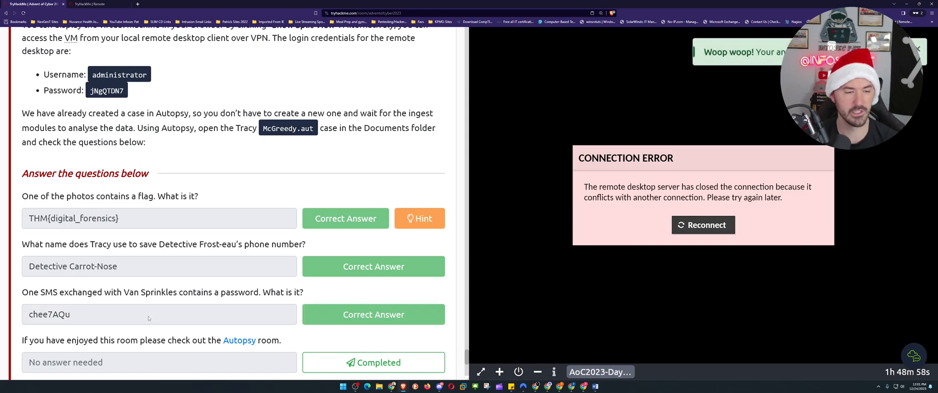
{"action": "scroll", "scroll_direction": "down", "scroll_amount": 3}
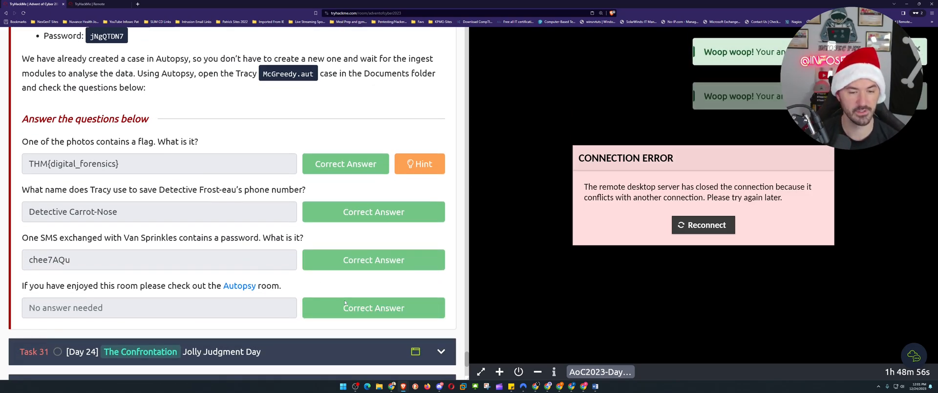